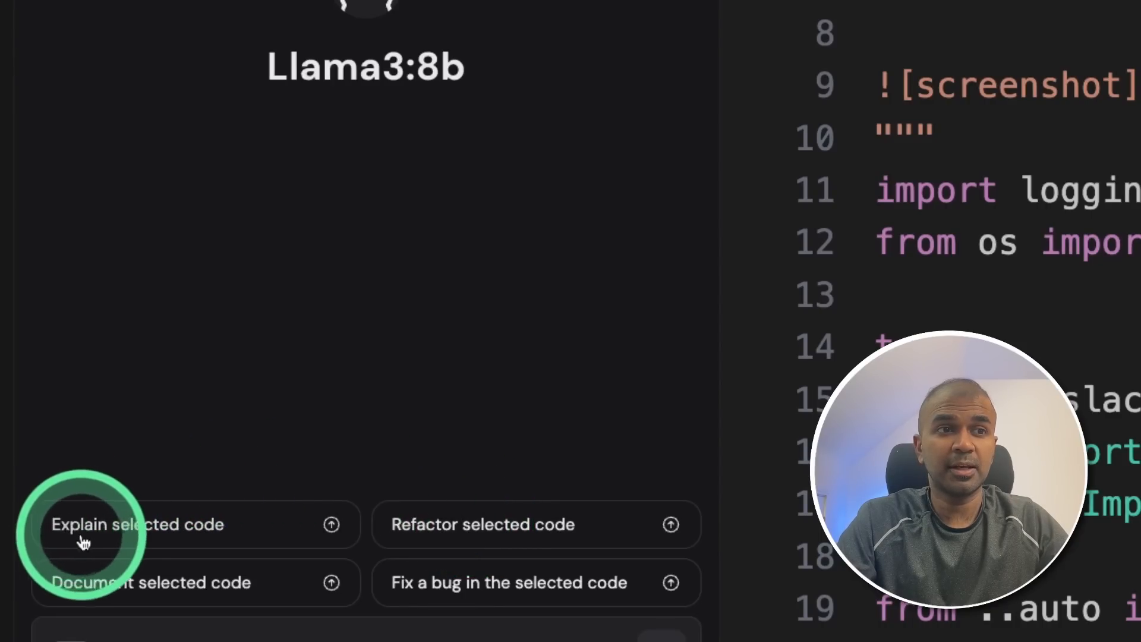
mouse_move(473, 495)
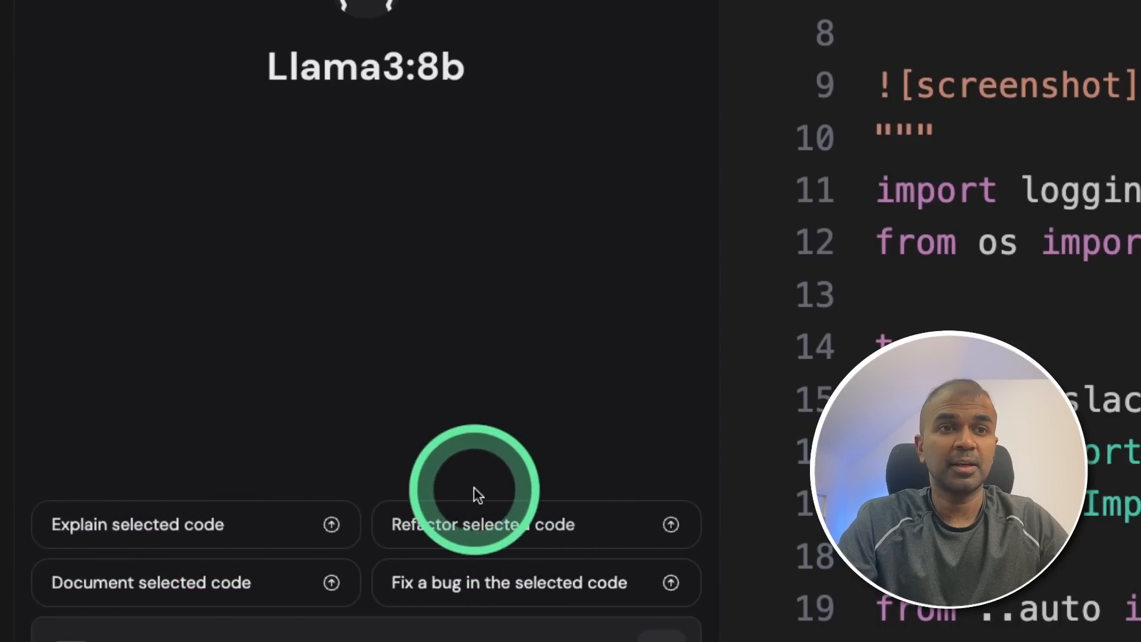
mouse_move(80, 571)
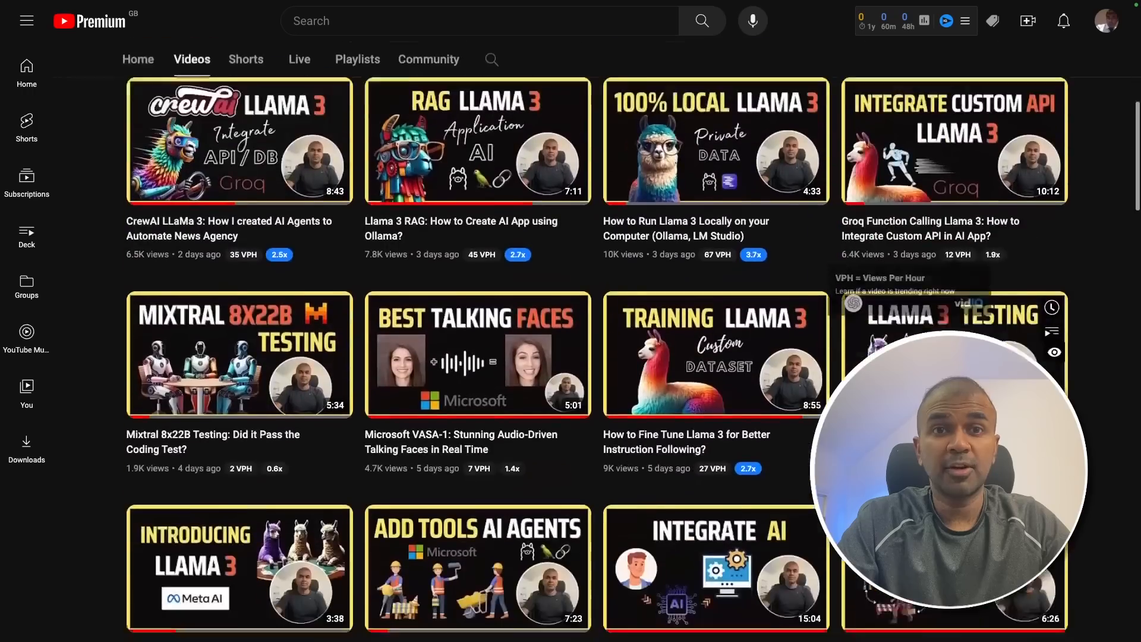
- Scroll the channel's videos to reach the Phi-3 vs Llama 3 coding test video
scroll("down", 3)
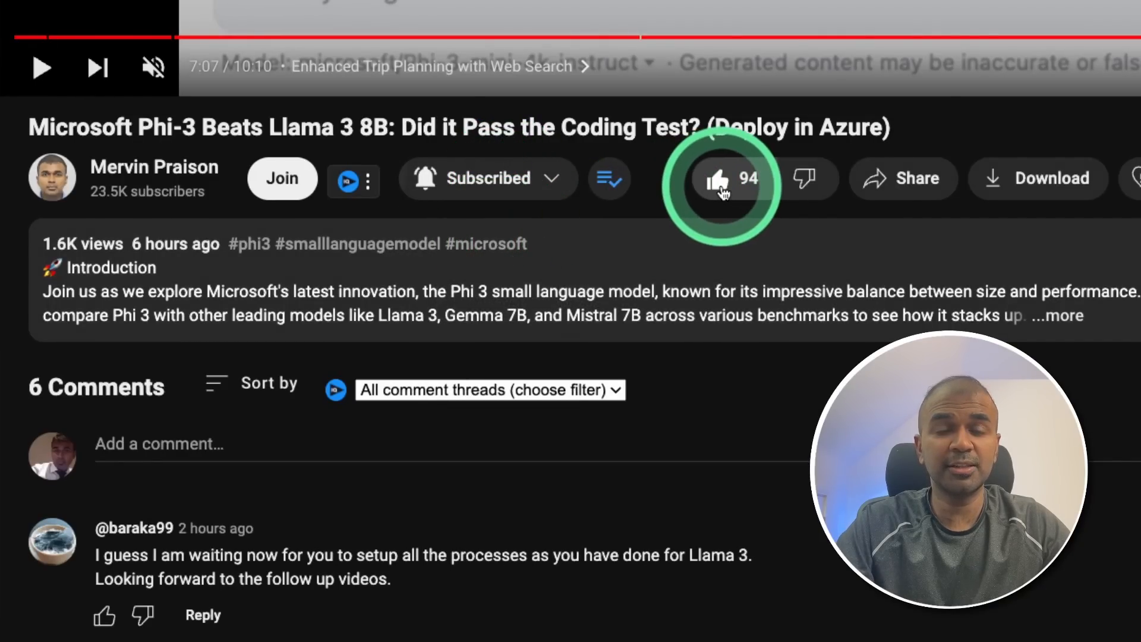
mouse_move(721, 182)
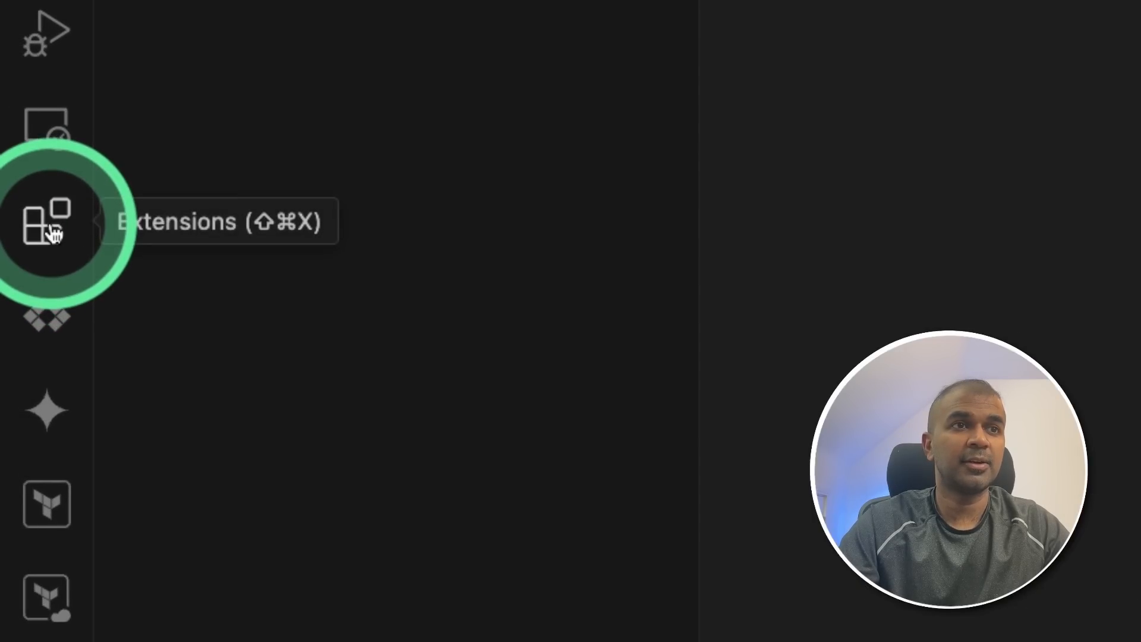
- Find and install 'CodeGPT: Chat & AI Agents' from Extensions, then open its Extension Settings
left_click(46, 227)
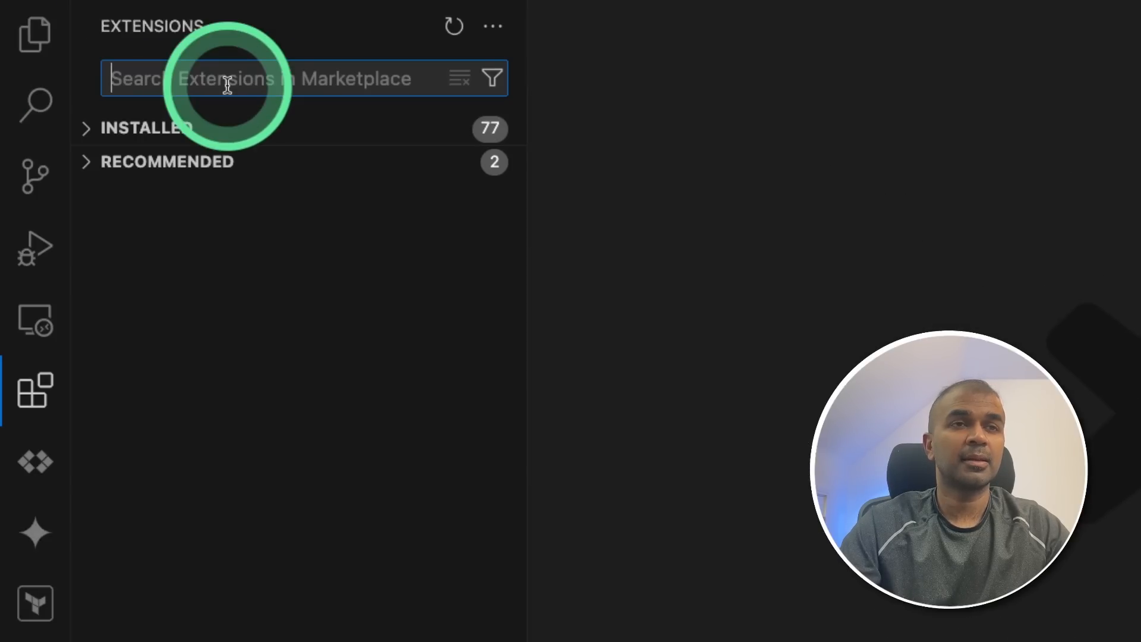
type("codegpt")
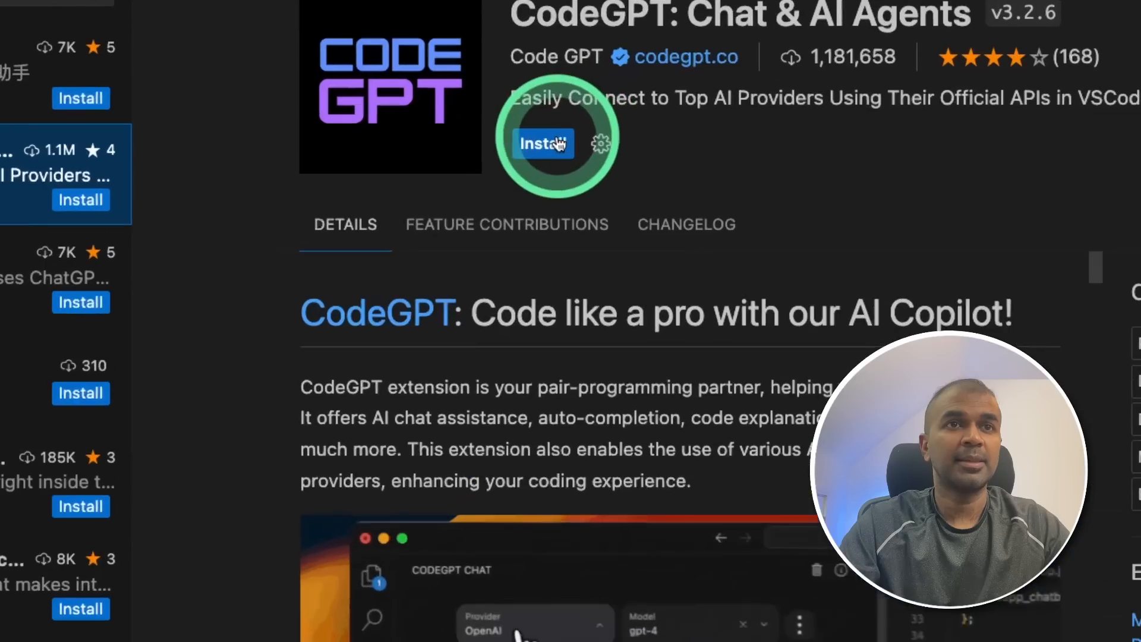
left_click(541, 143)
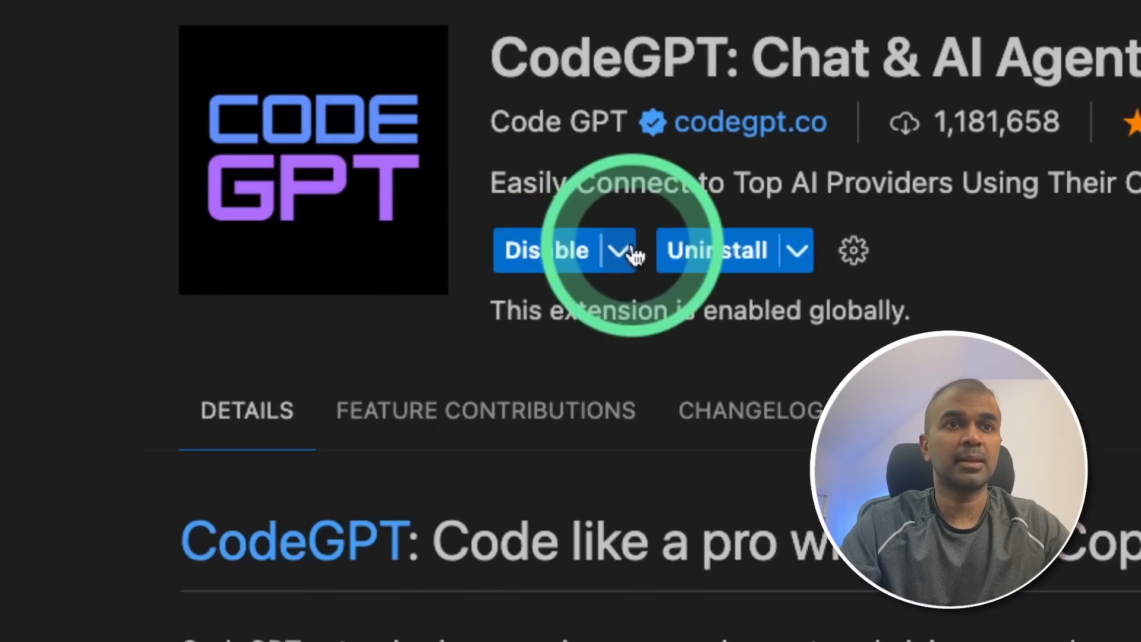
left_click(853, 249)
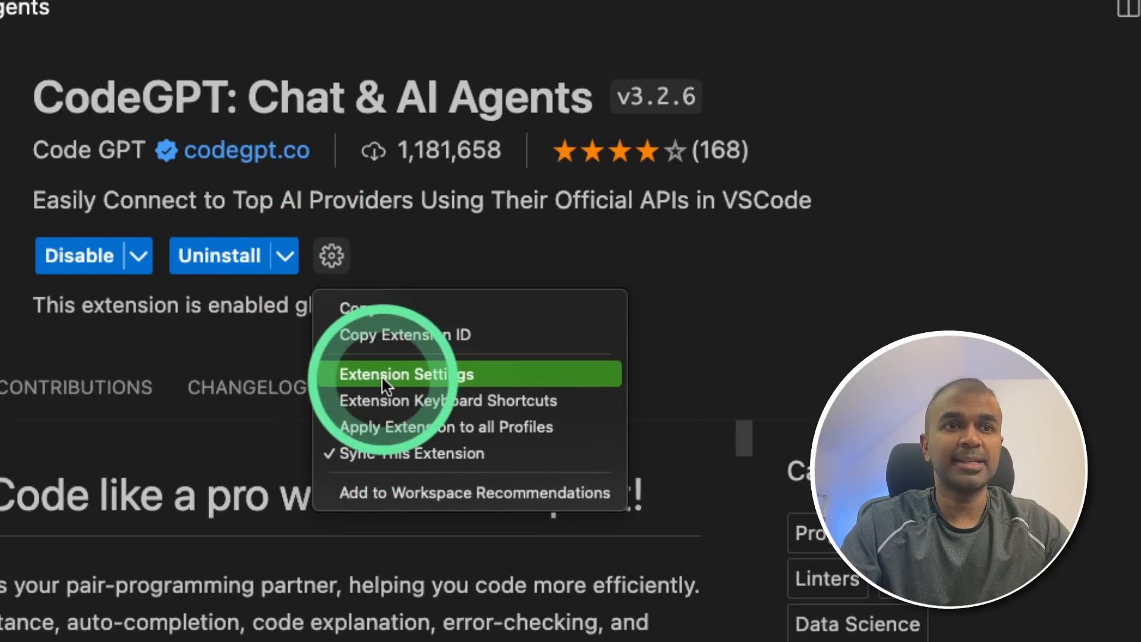
left_click(406, 374)
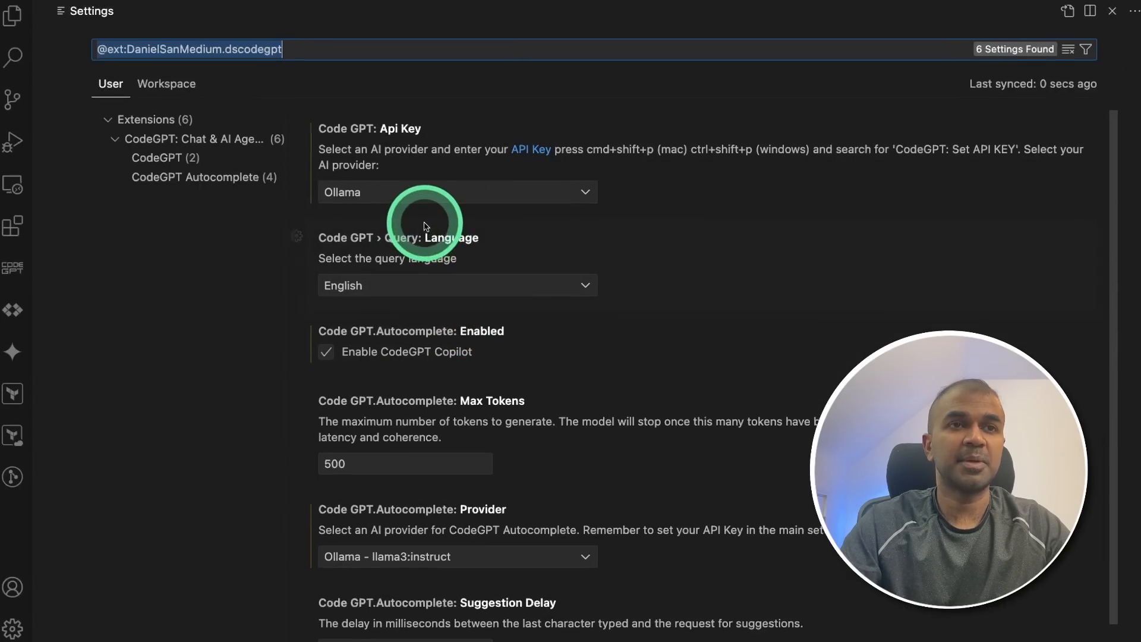
- Set CodeGPT's provider to Ollama and autocomplete to Ollama - llama3:instruct
left_click(457, 192)
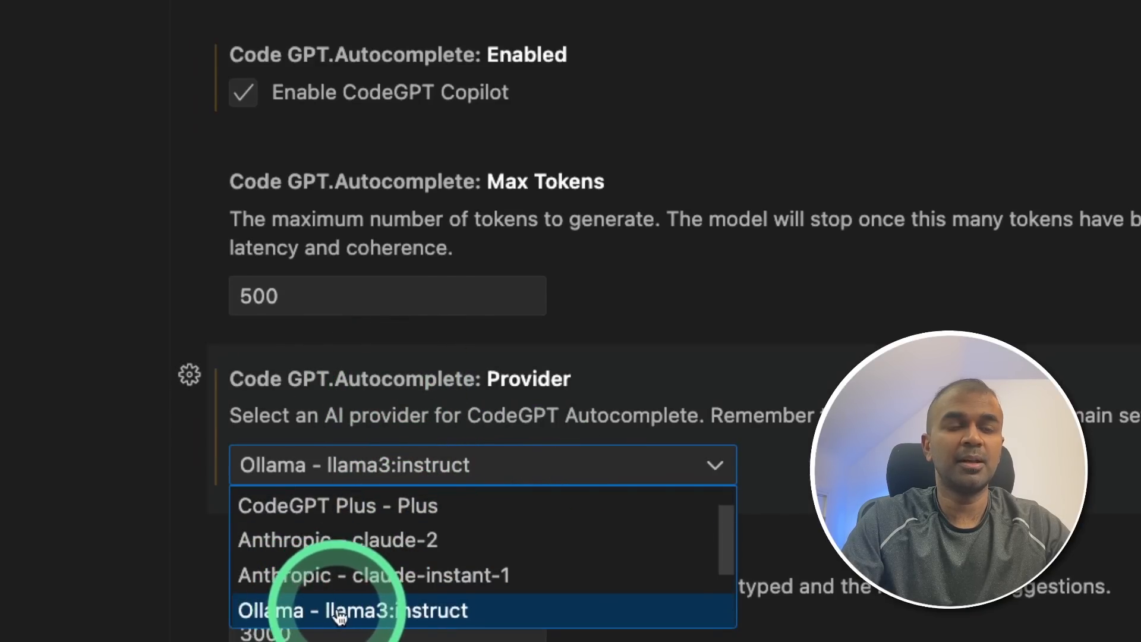
left_click(352, 610)
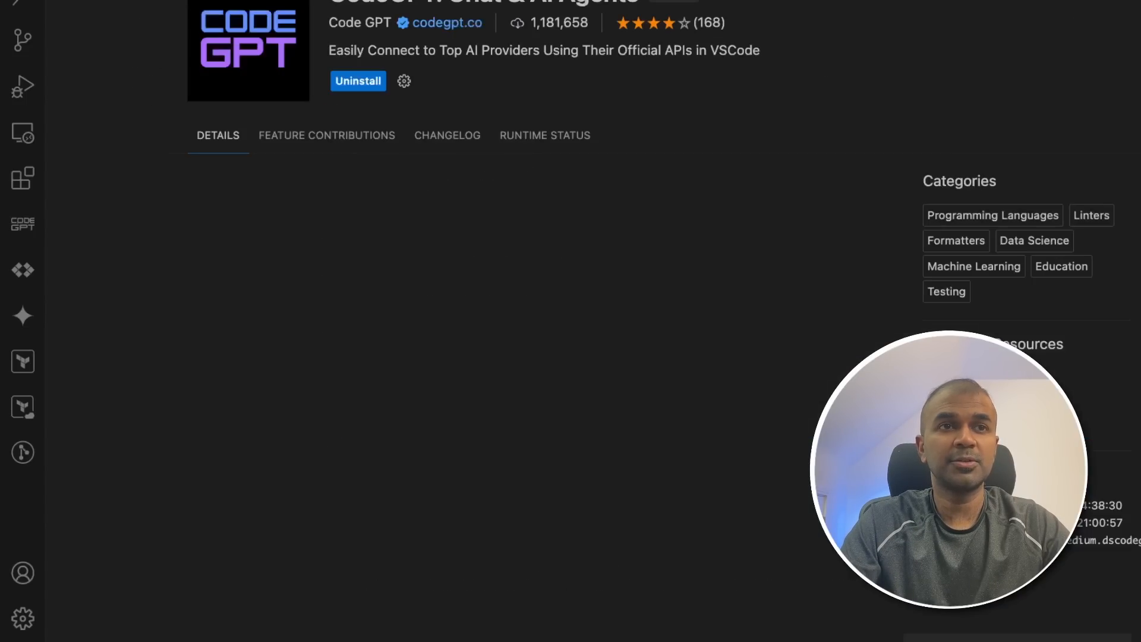
- Pull llama3:instruct with Ollama in the terminal and create app.py in the Explorer
left_click(270, 11)
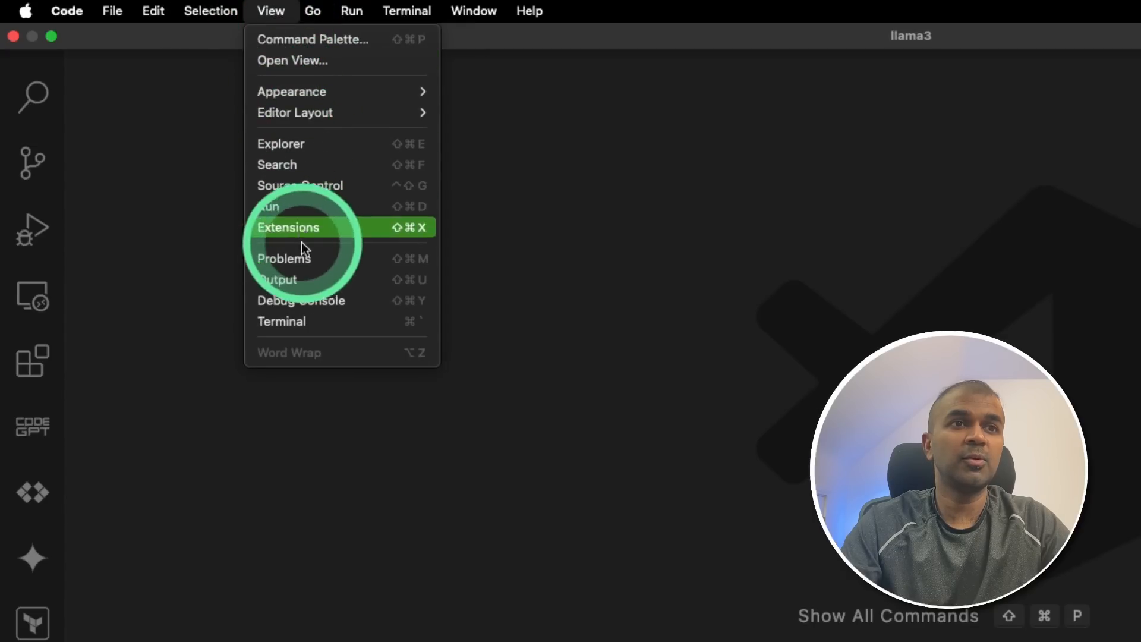
left_click(281, 321)
type("ollama pull llama3:instruct")
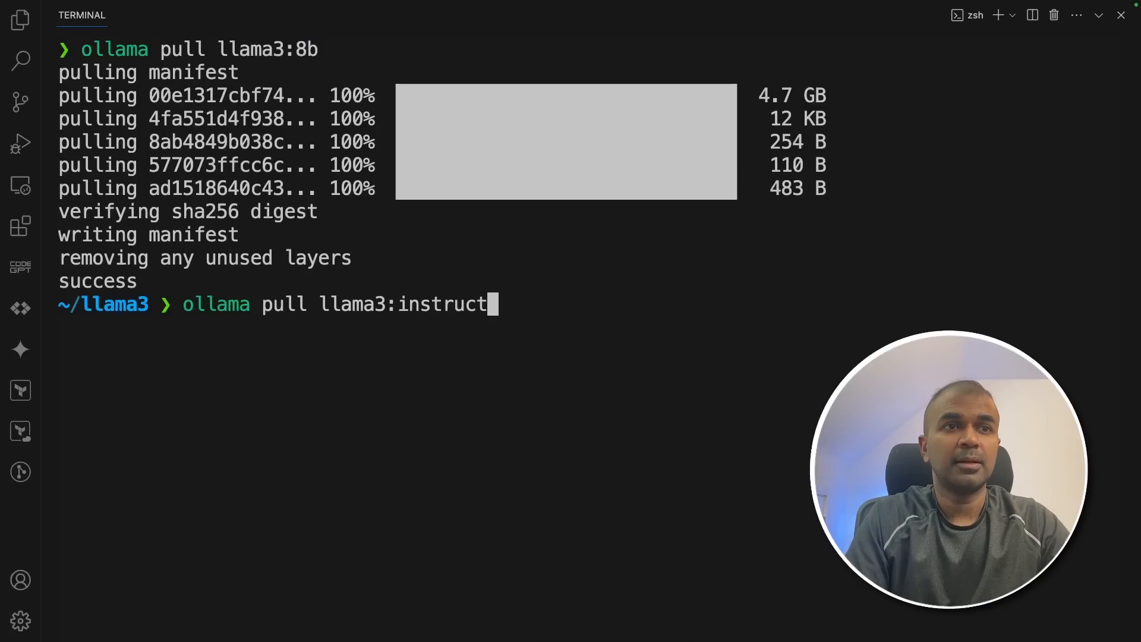
key("Return")
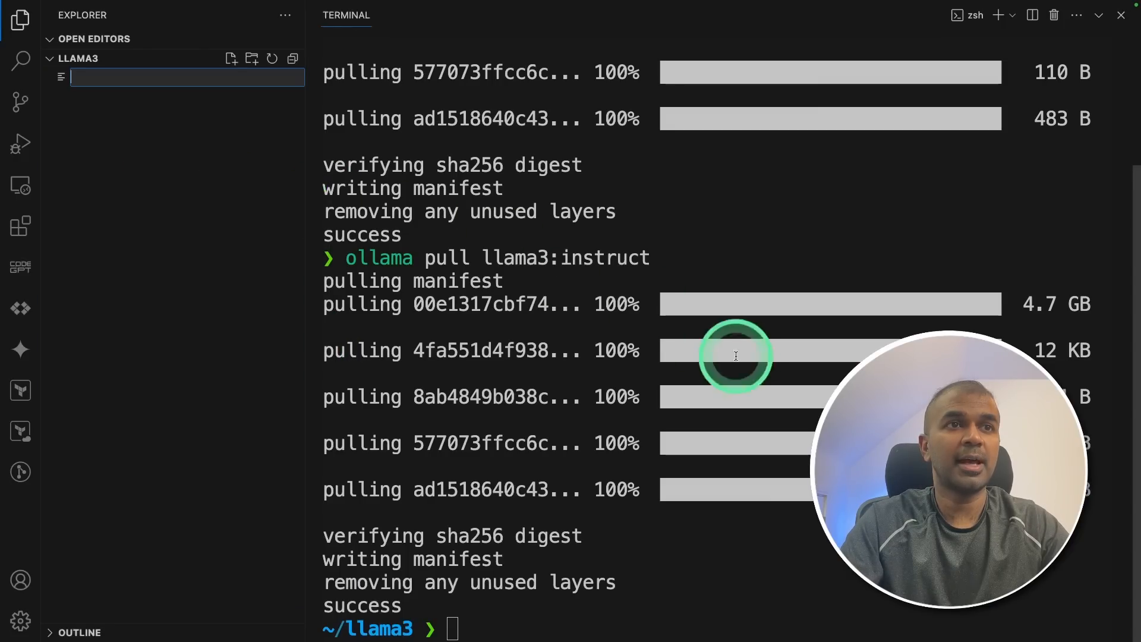
type("app.py")
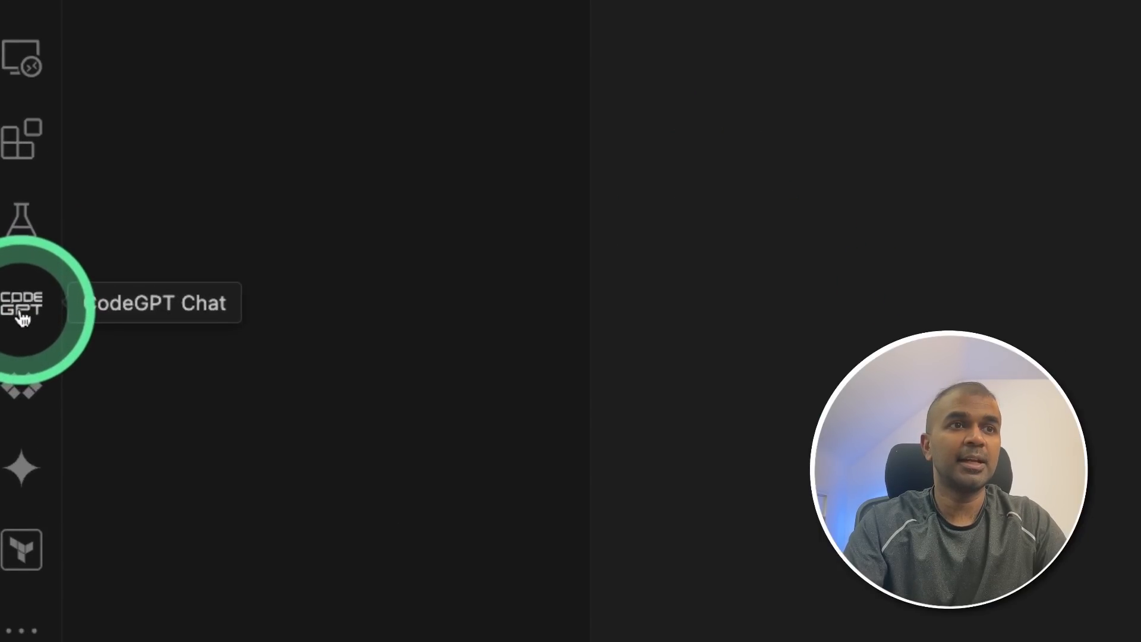
- Open the CodeGPT chat panel and select the Ollama llama3:8b model
left_click(30, 302)
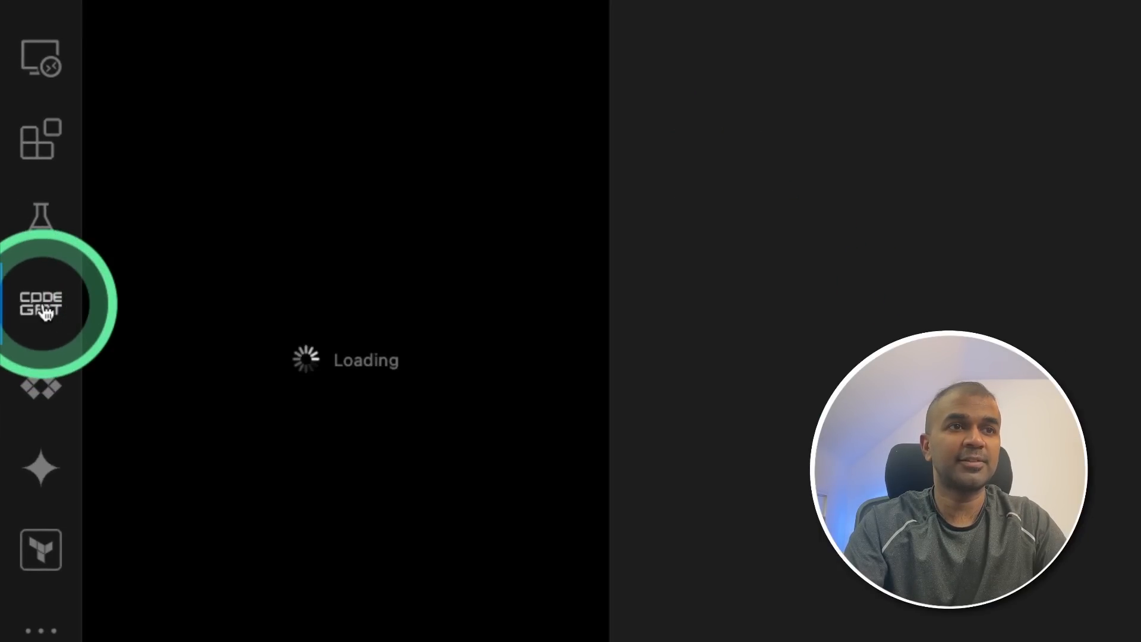
left_click(41, 302)
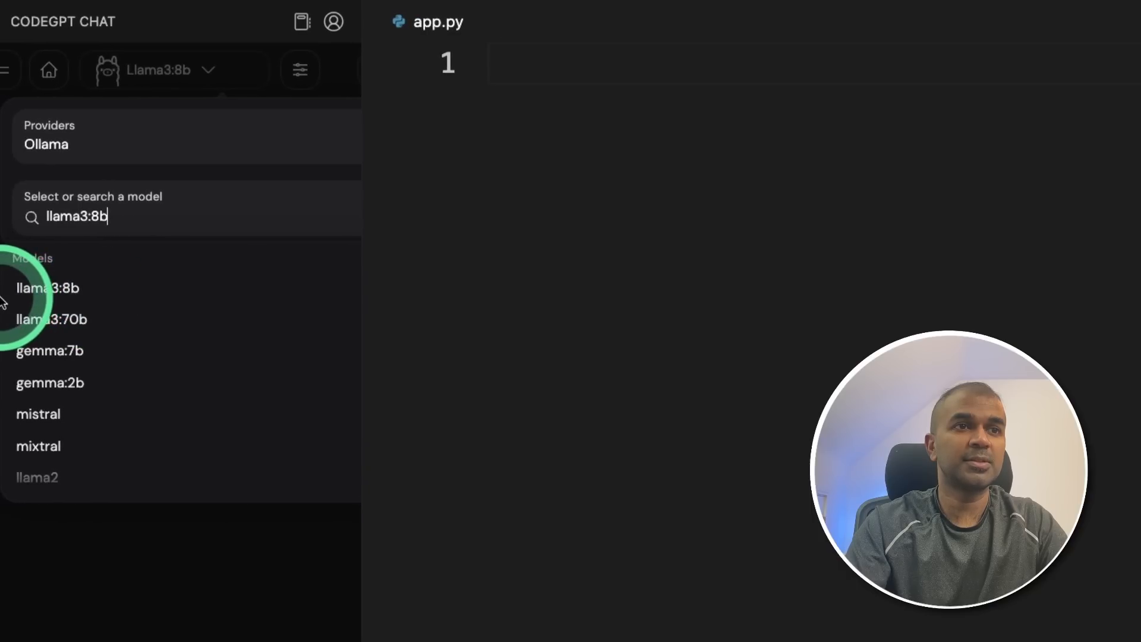
left_click(49, 286)
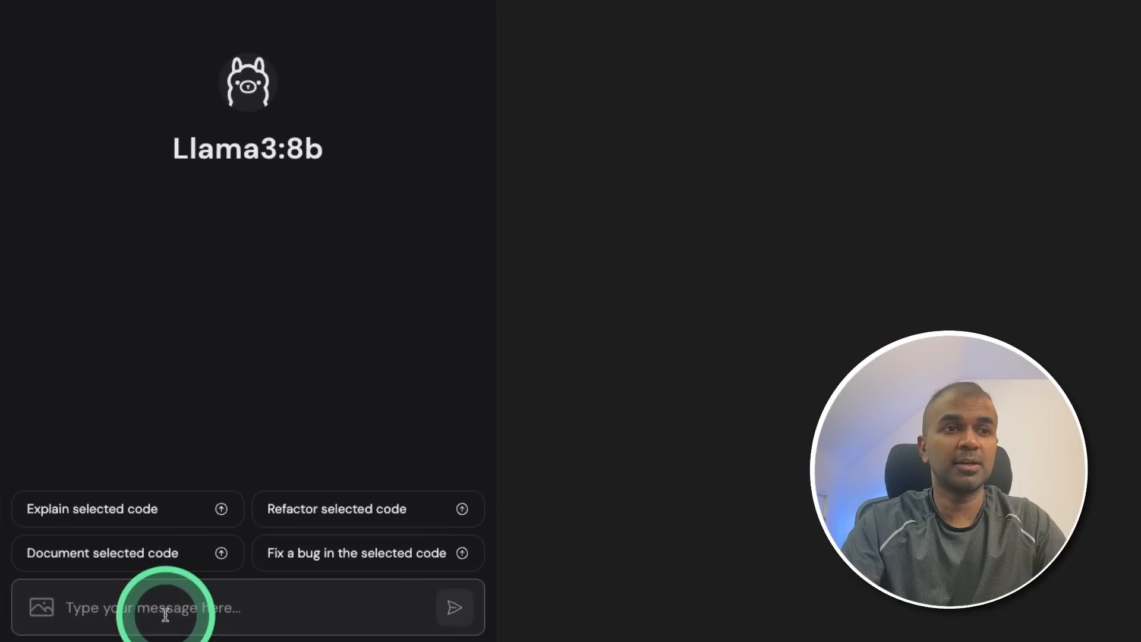
- Ask CodeGPT to 'Write a flask api code' and insert the reply into app.py
type("Write a flask")
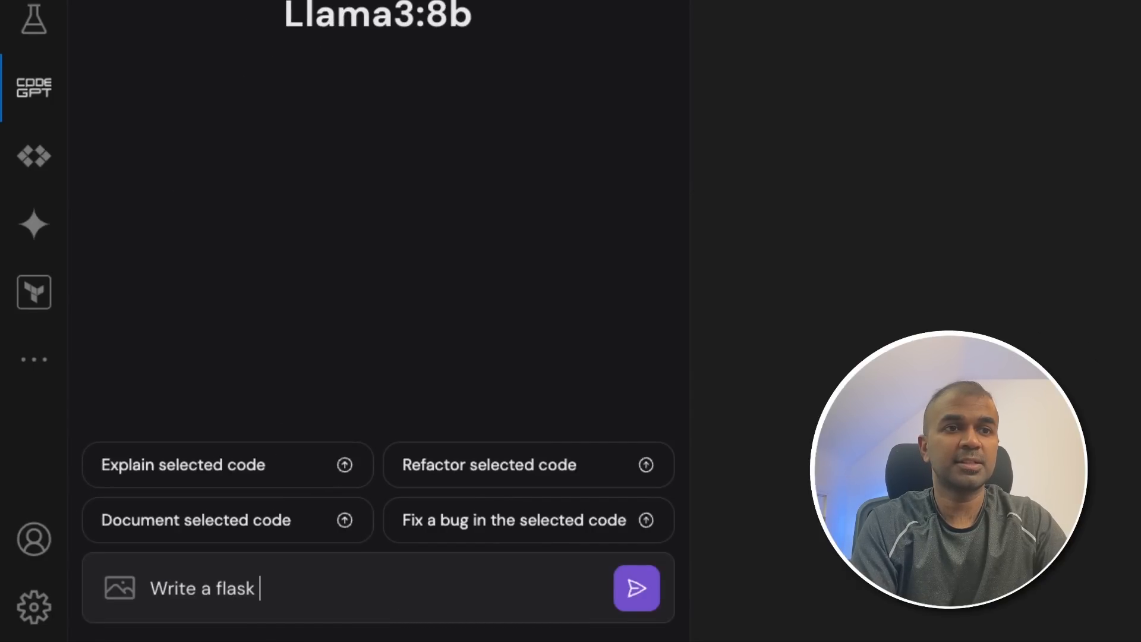
left_click(635, 587)
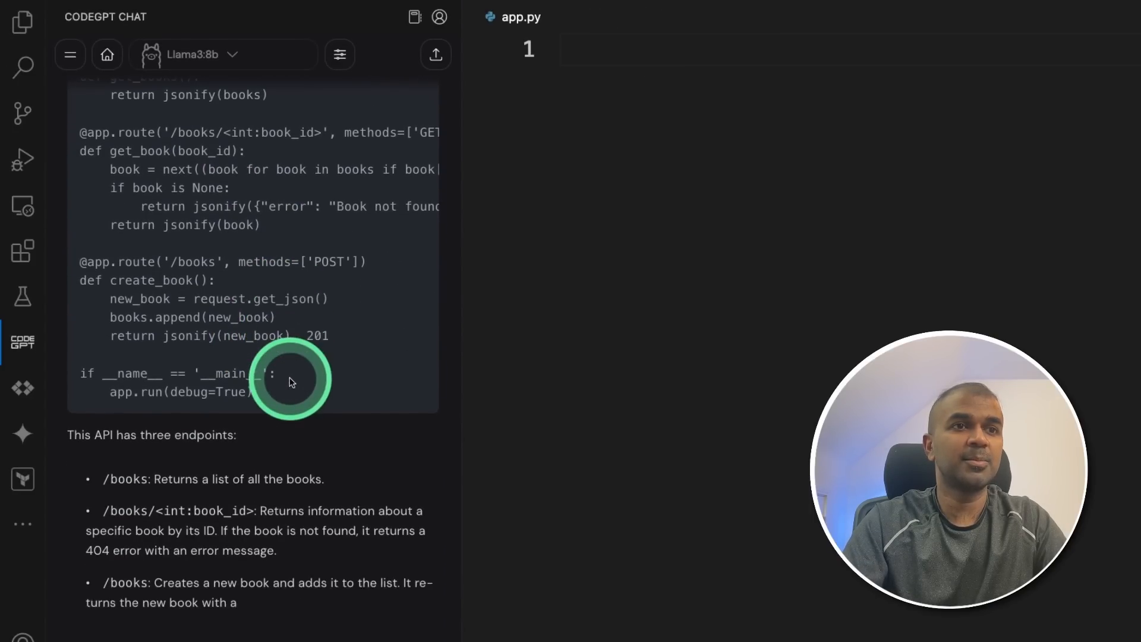
scroll("up", 3)
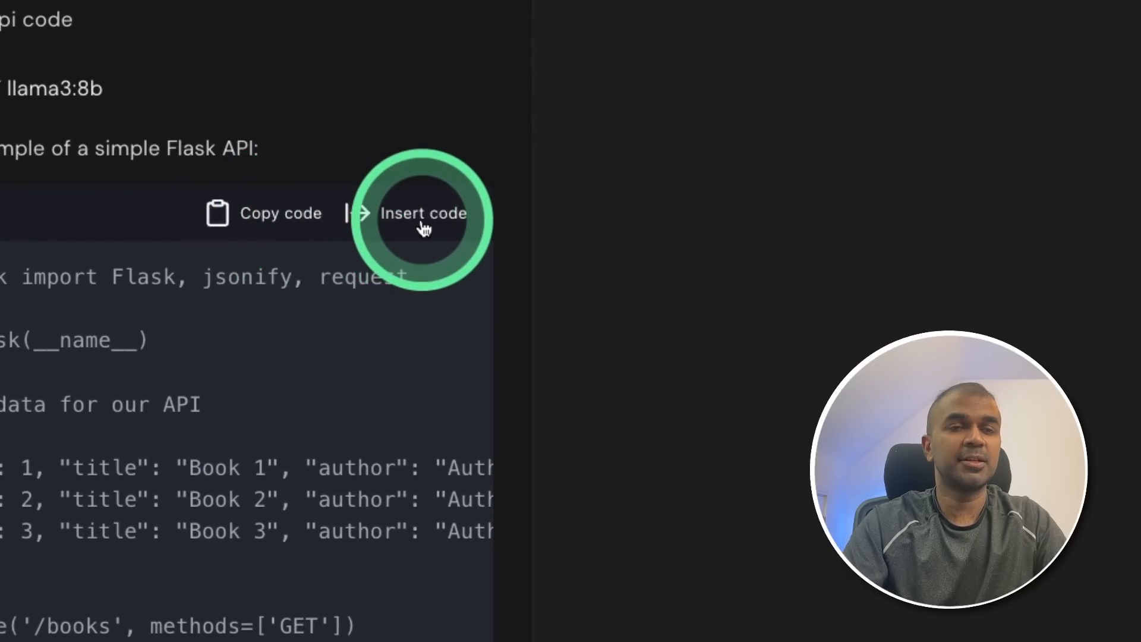
left_click(424, 212)
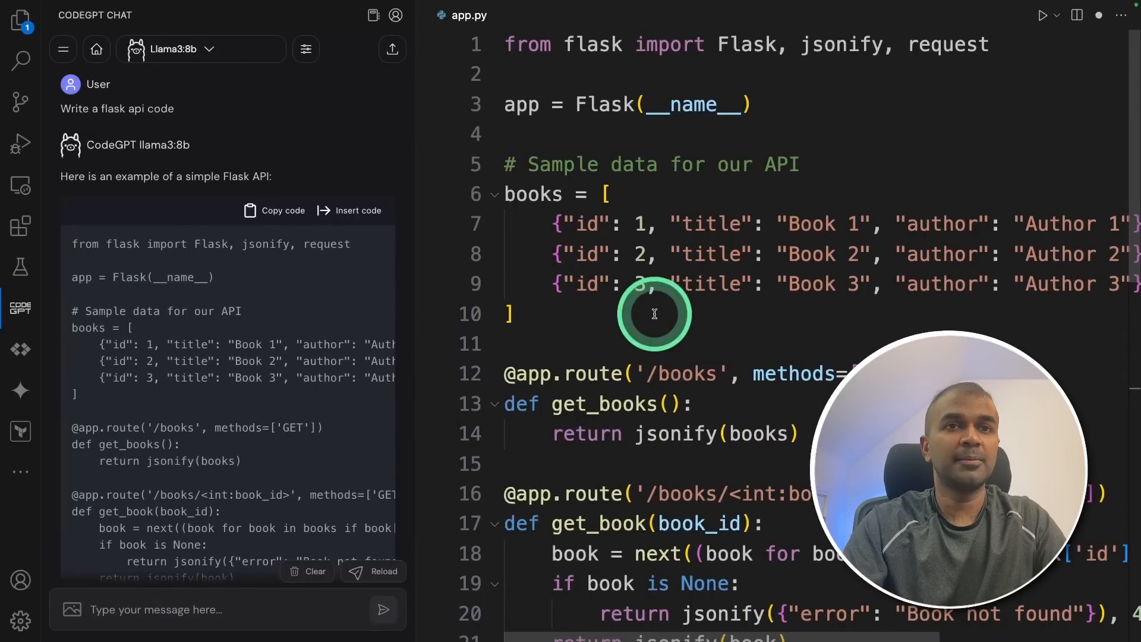
scroll("down", 3)
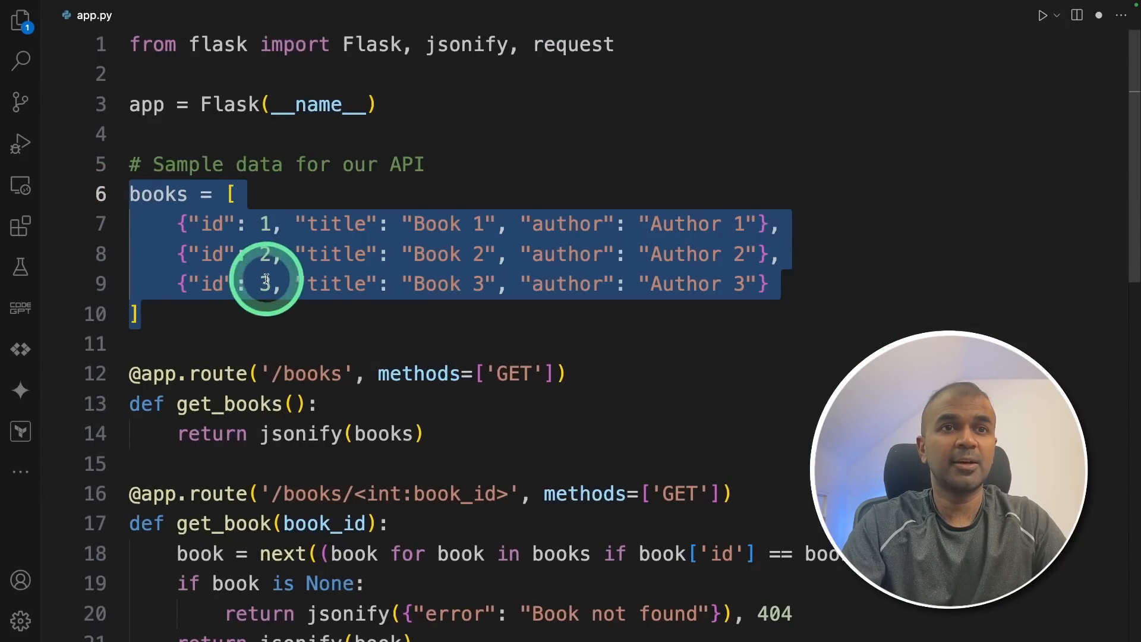
- Ask CodeGPT to connect the selected books data to a SQLite database
left_click(20, 307)
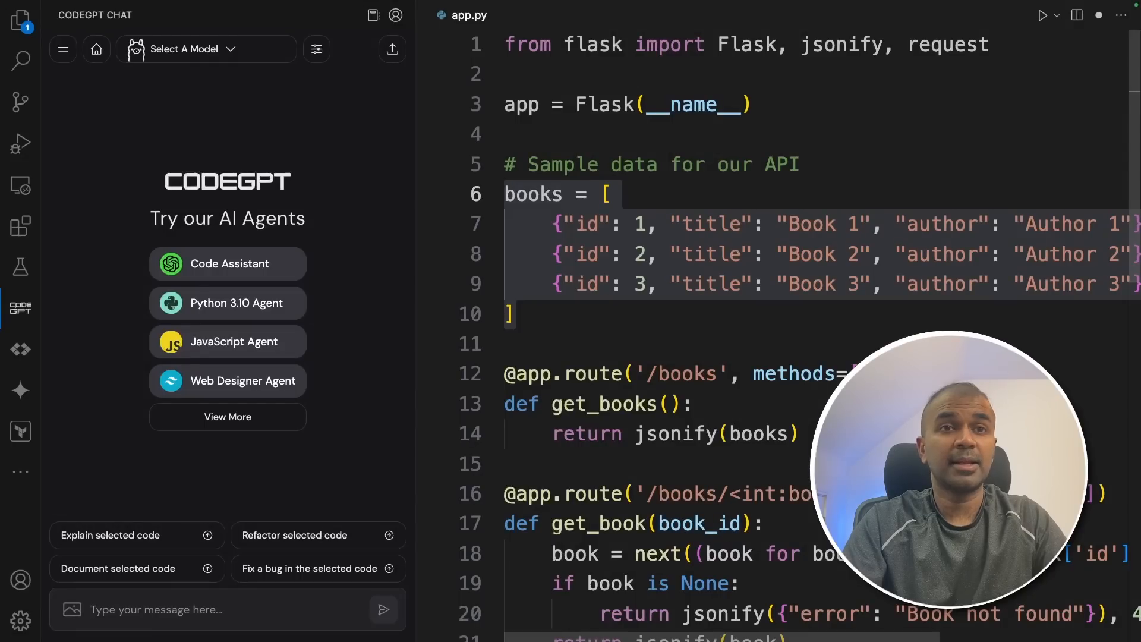
type("connect this data")
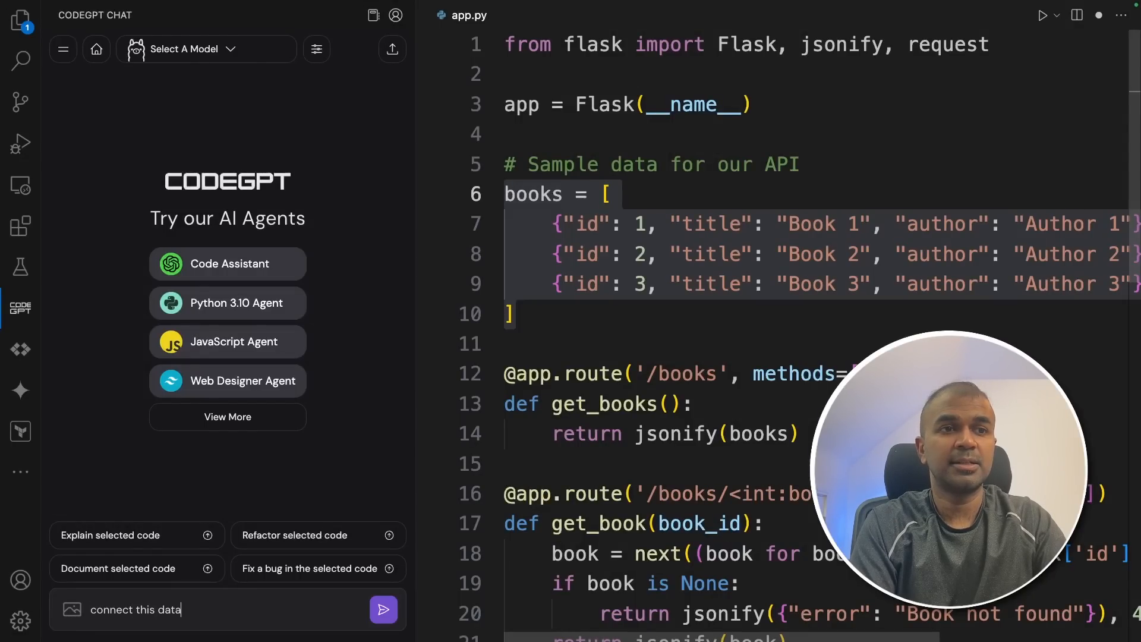
type("to a sqllite")
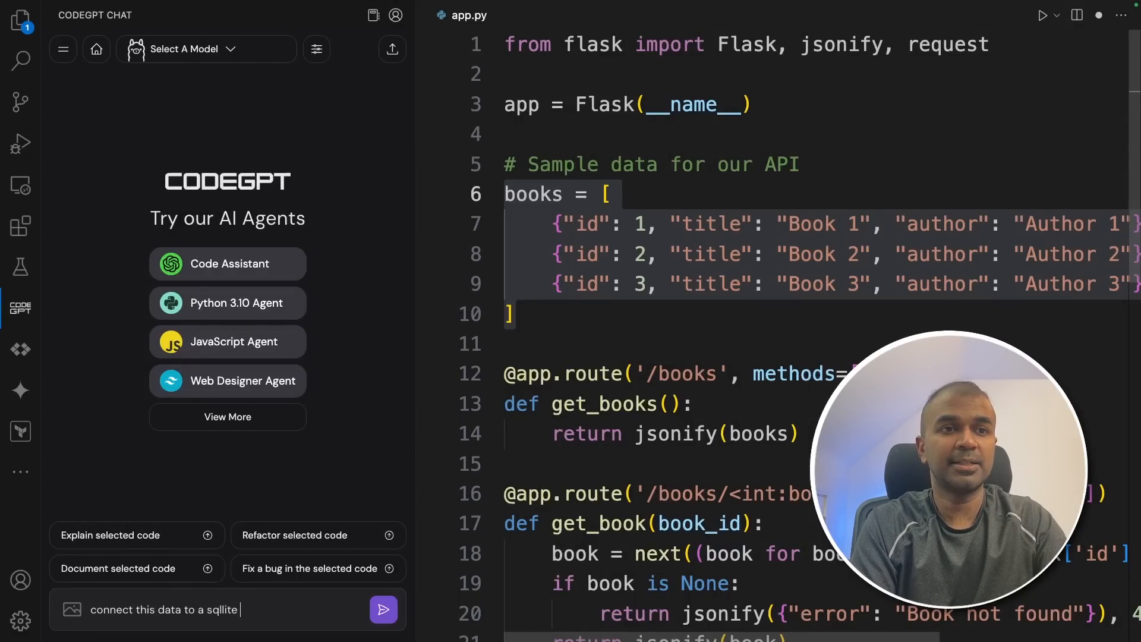
left_click(383, 610)
type("now cha")
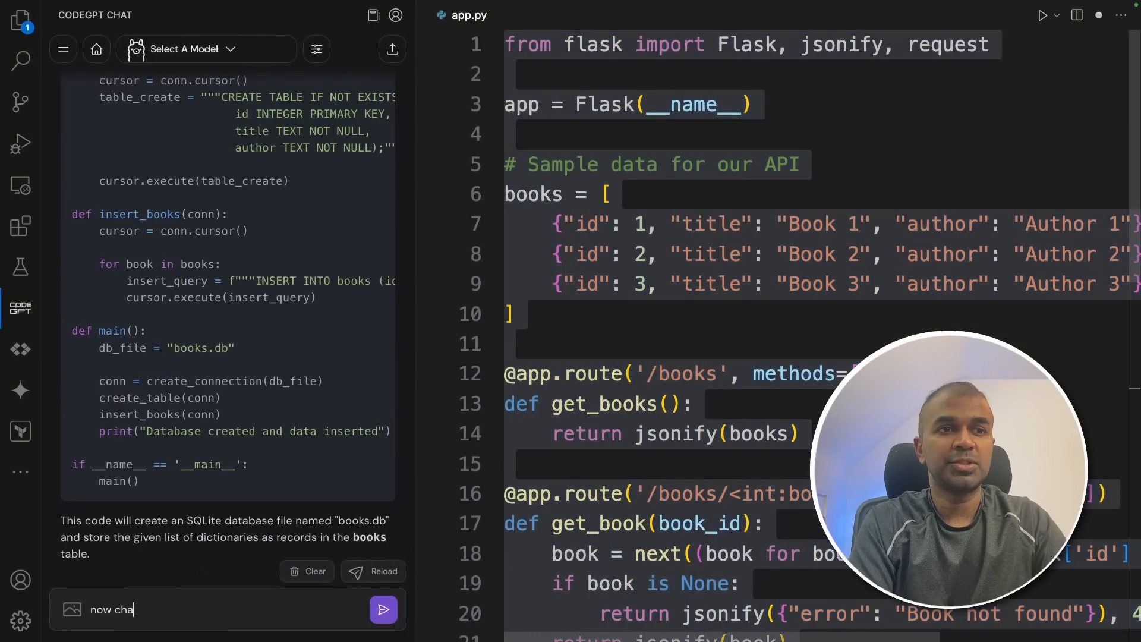
- Ask CodeGPT to change the code to connect directly with the SQLite database
type("nge the code to d")
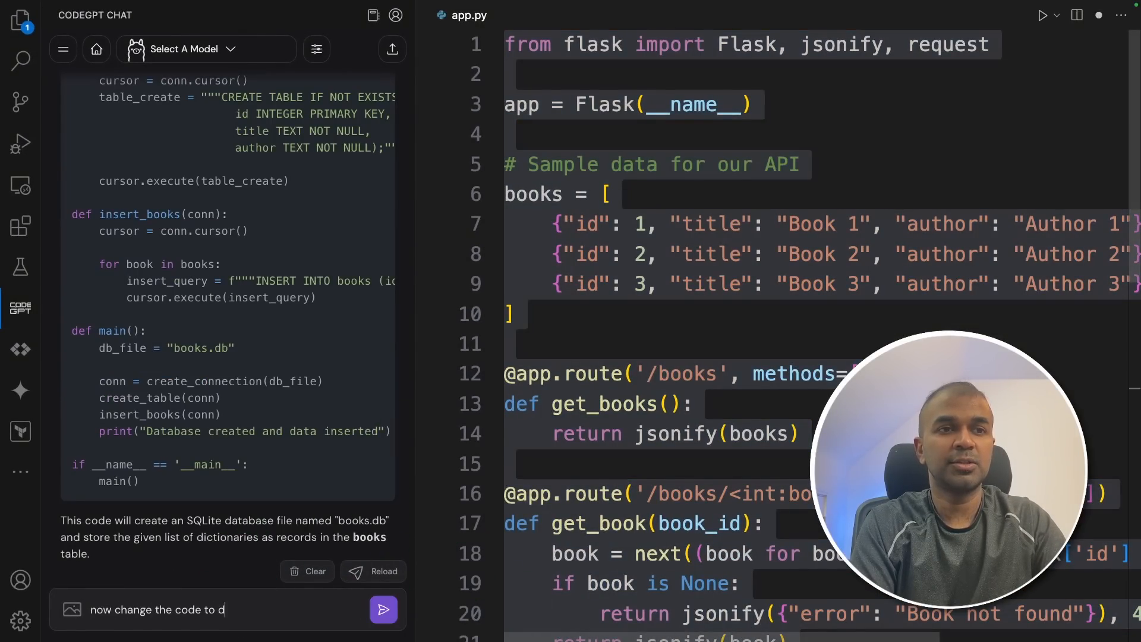
type("irectly connect with the")
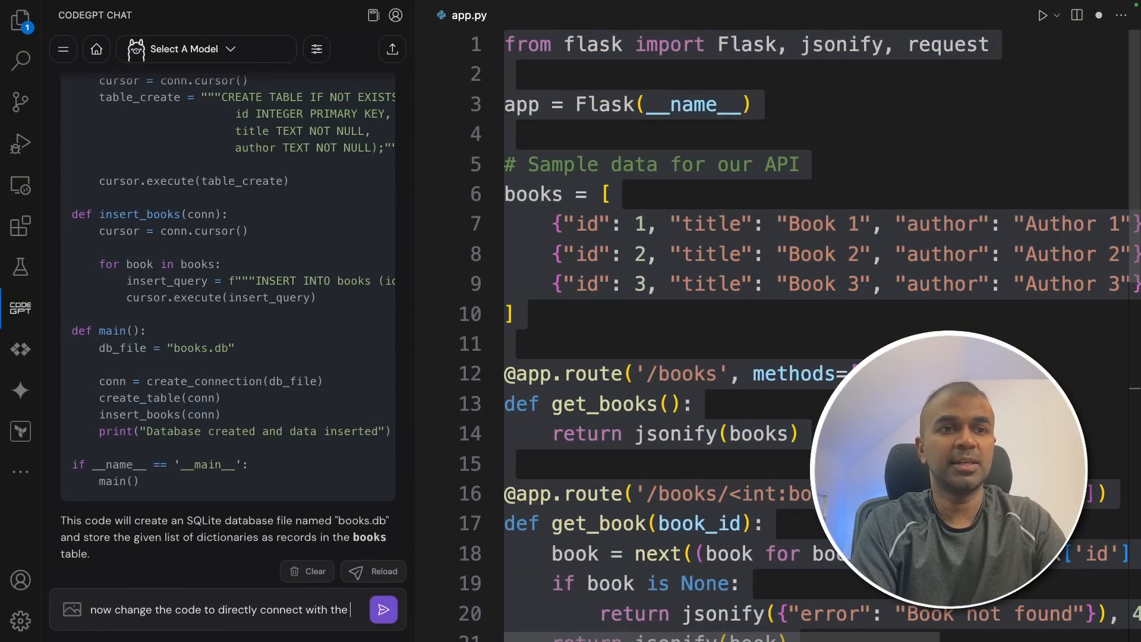
type("sqllite datb")
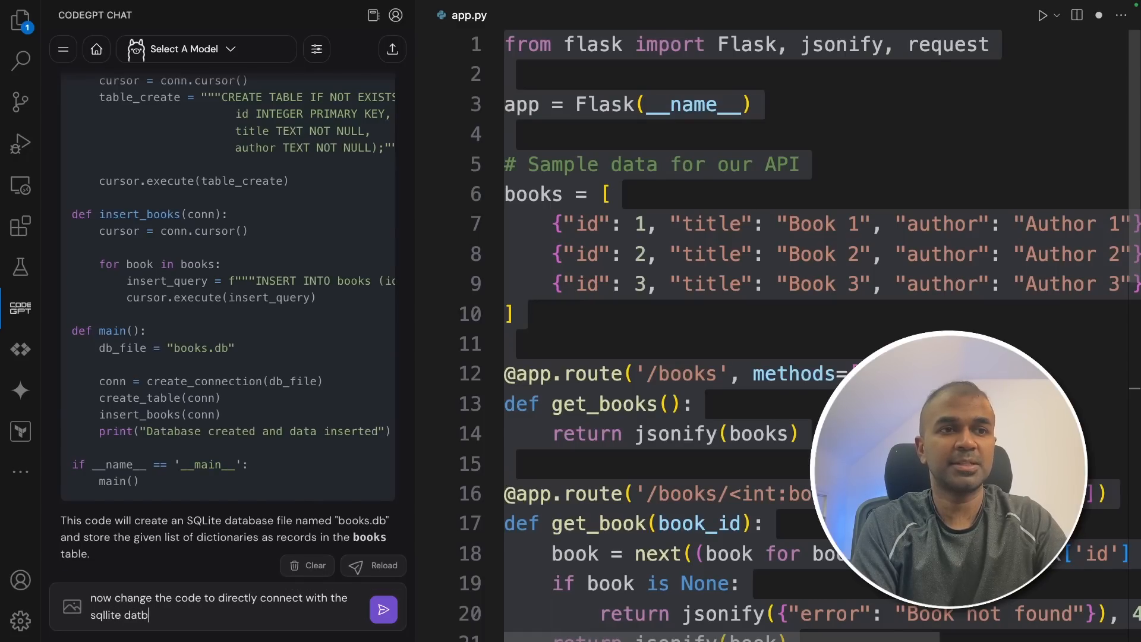
left_click(383, 609)
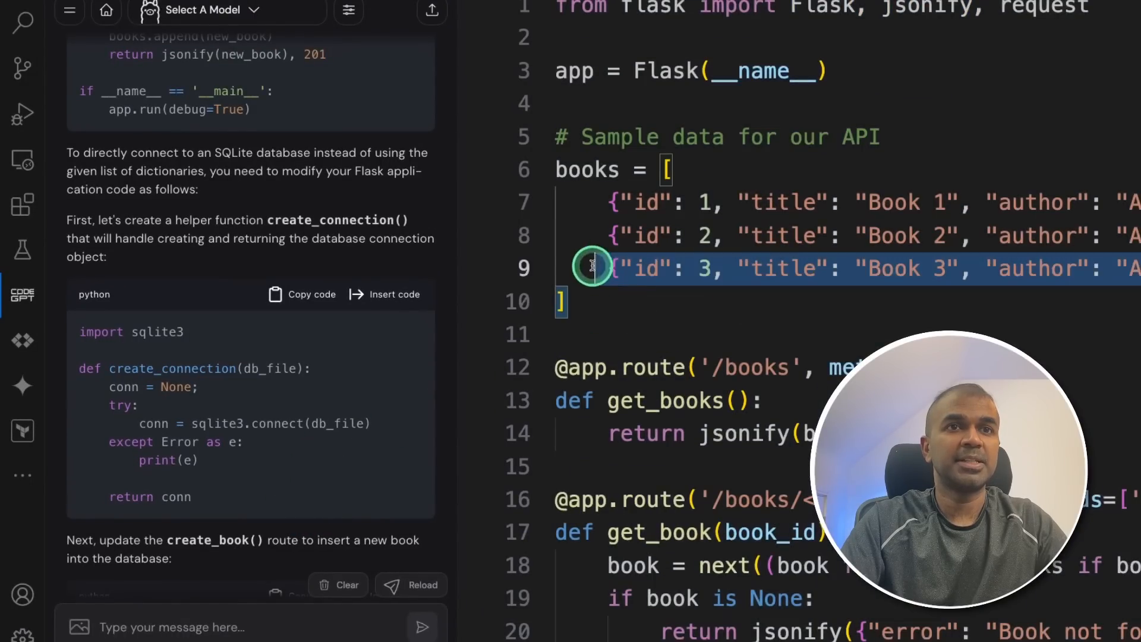
- Insert CodeGPT's sqlite3 create_connection snippet over the books list, then select all code
left_click(392, 294)
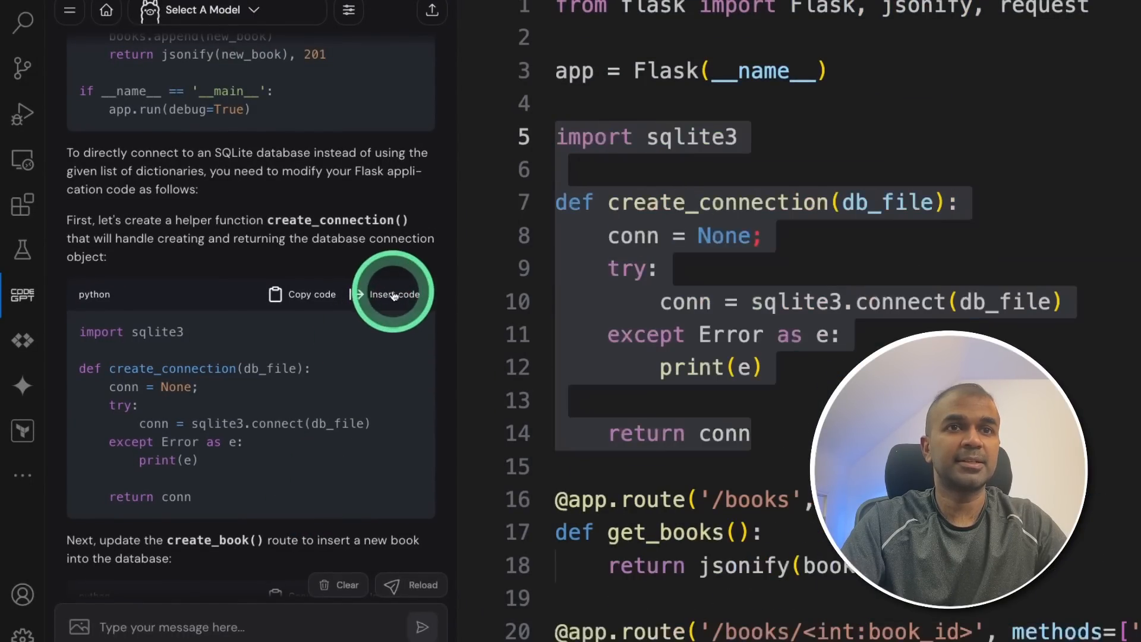
left_click(392, 294)
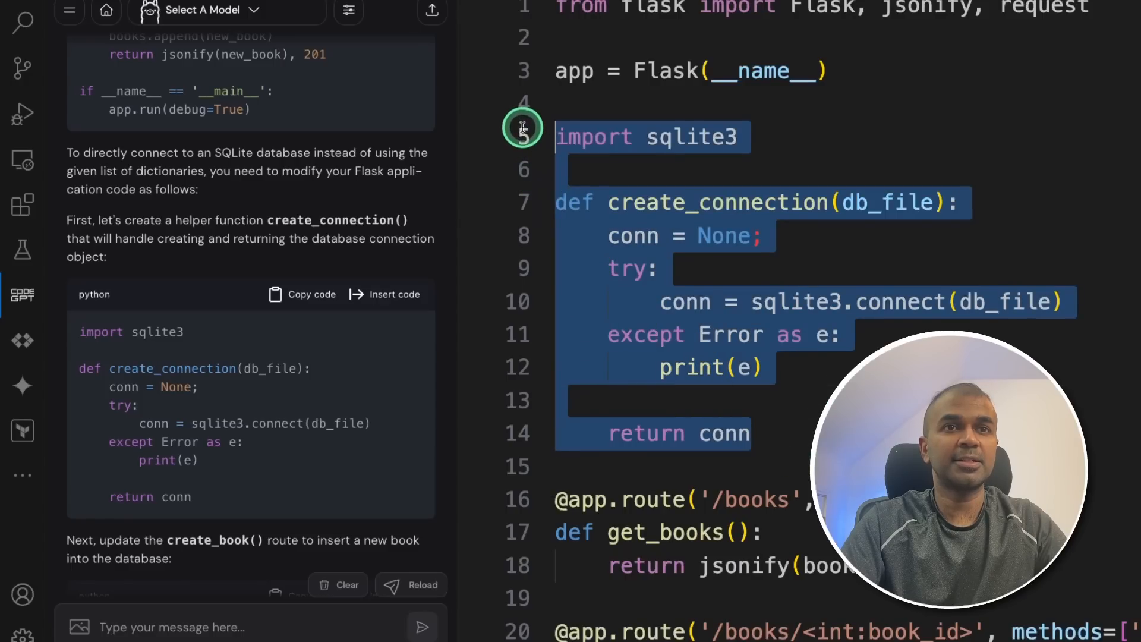
left_click(746, 397)
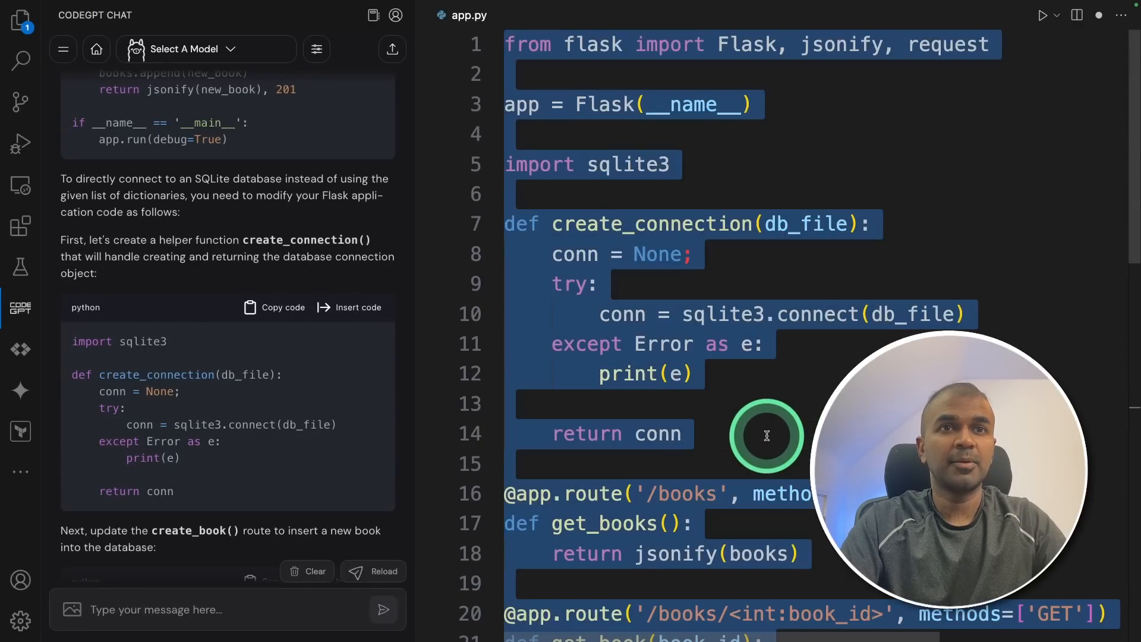
- Start a new CodeGPT chat and choose 'Fix a bug in the selected code'
left_click(95, 49)
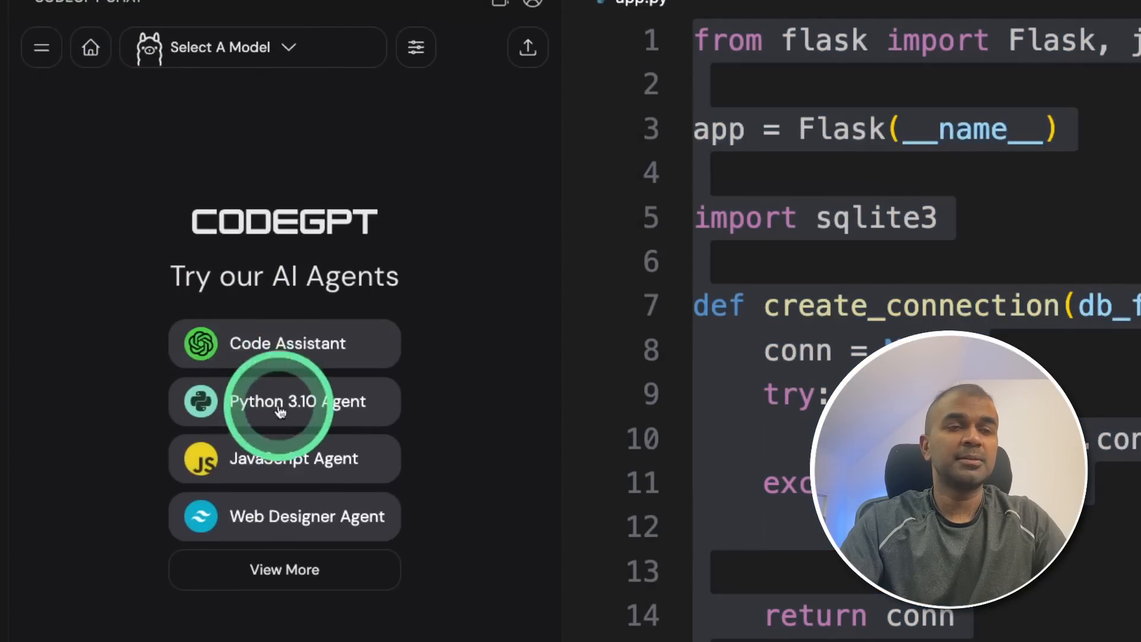
scroll("down", 3)
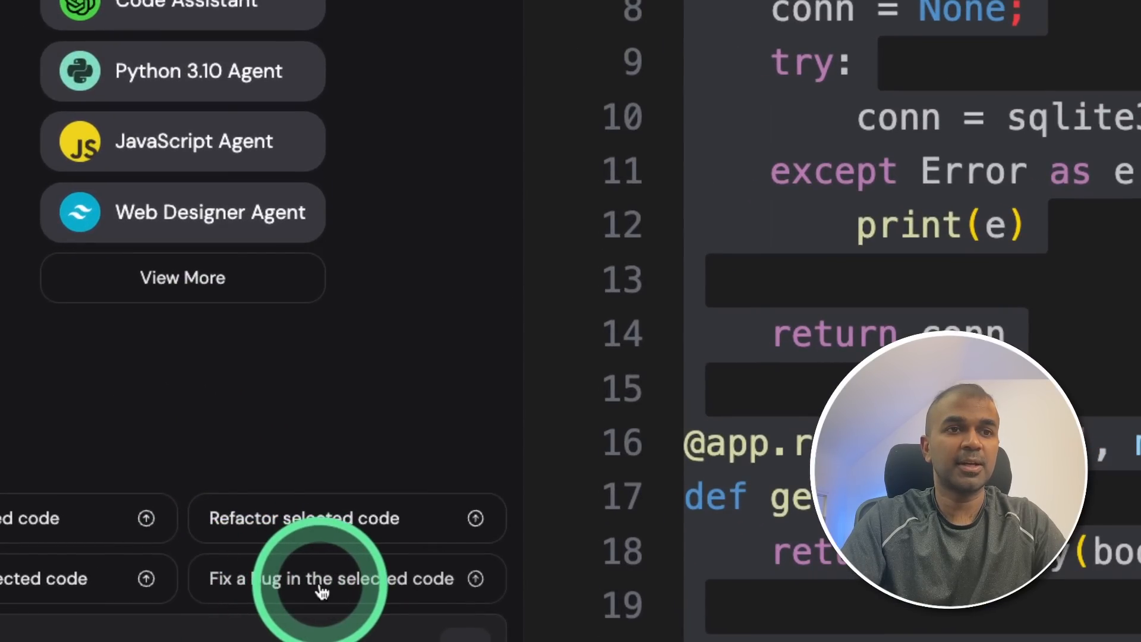
left_click(332, 578)
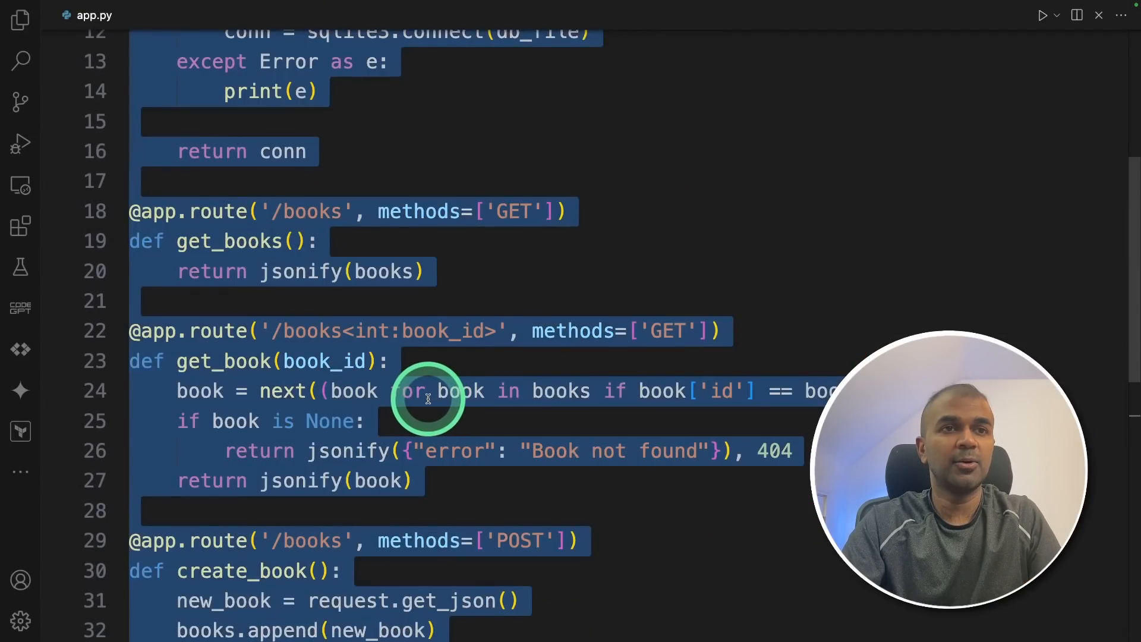
- Insert CodeGPT's corrected code with an empty books list into app.py, then open another chat
left_click(20, 305)
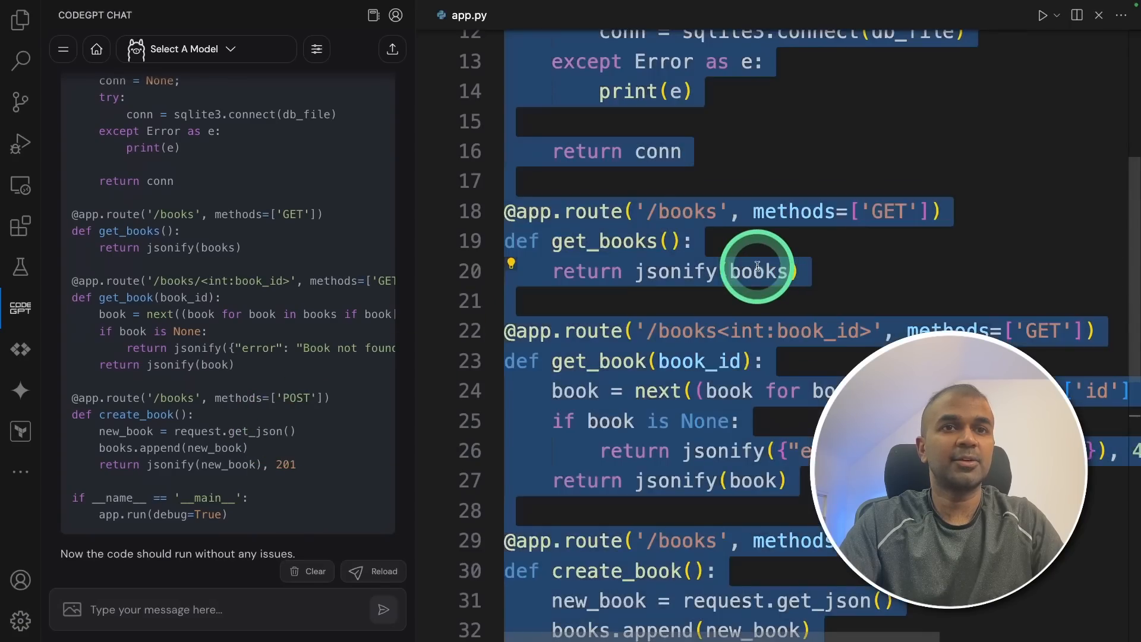
left_click(357, 286)
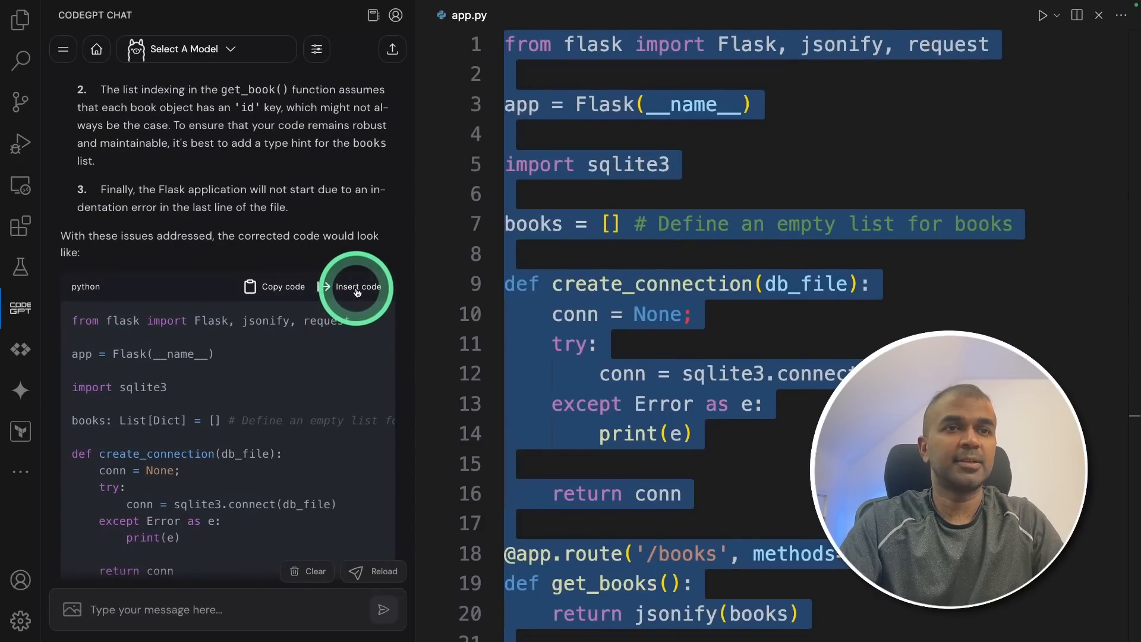
left_click(358, 286)
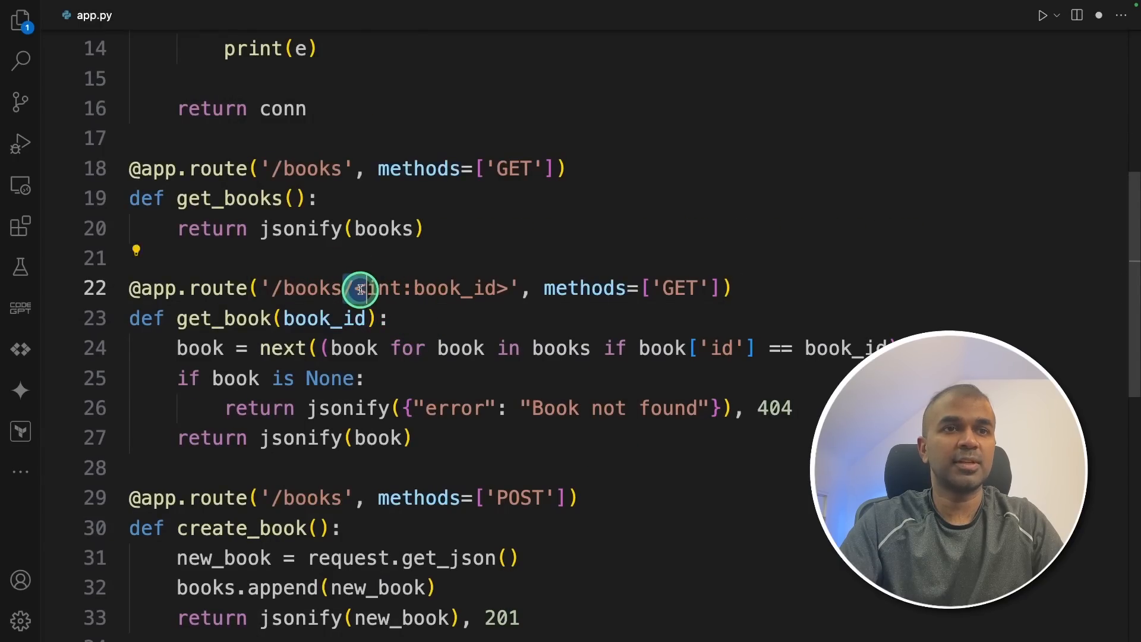
left_click(19, 307)
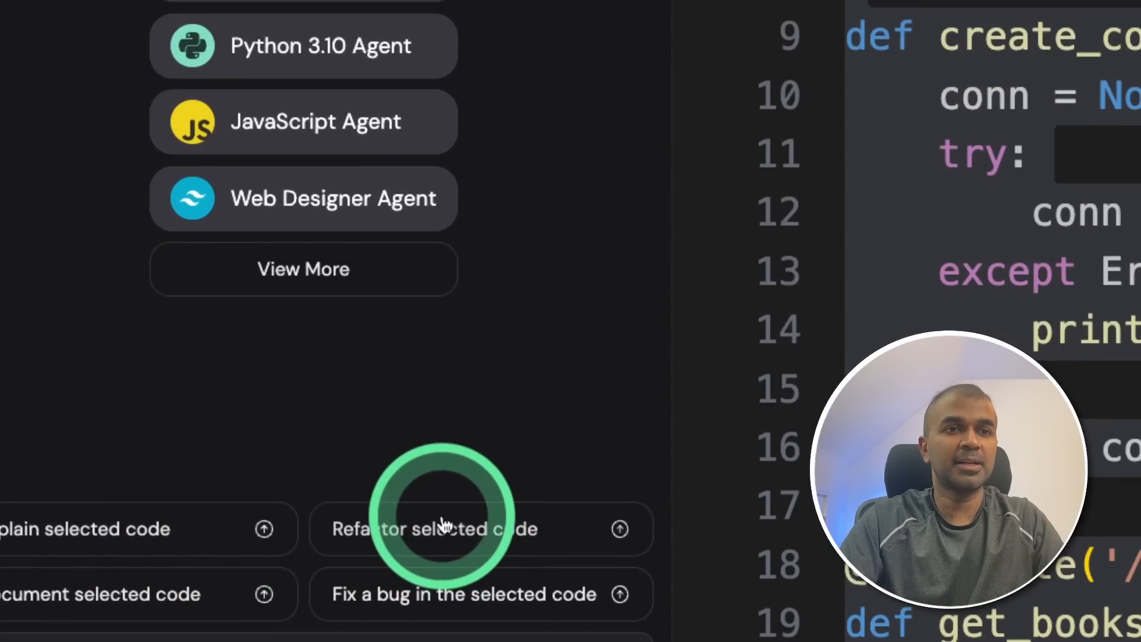
- Have CodeGPT refactor app.py, adding abort and sqlite3 error handling, and insert it
left_click(433, 529)
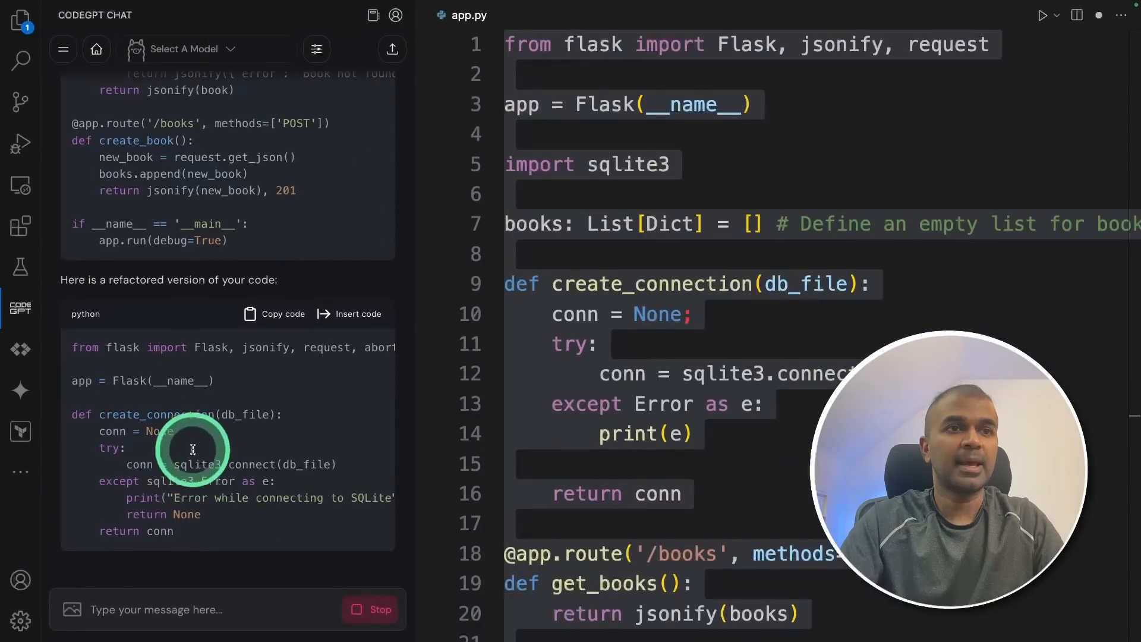
left_click(358, 164)
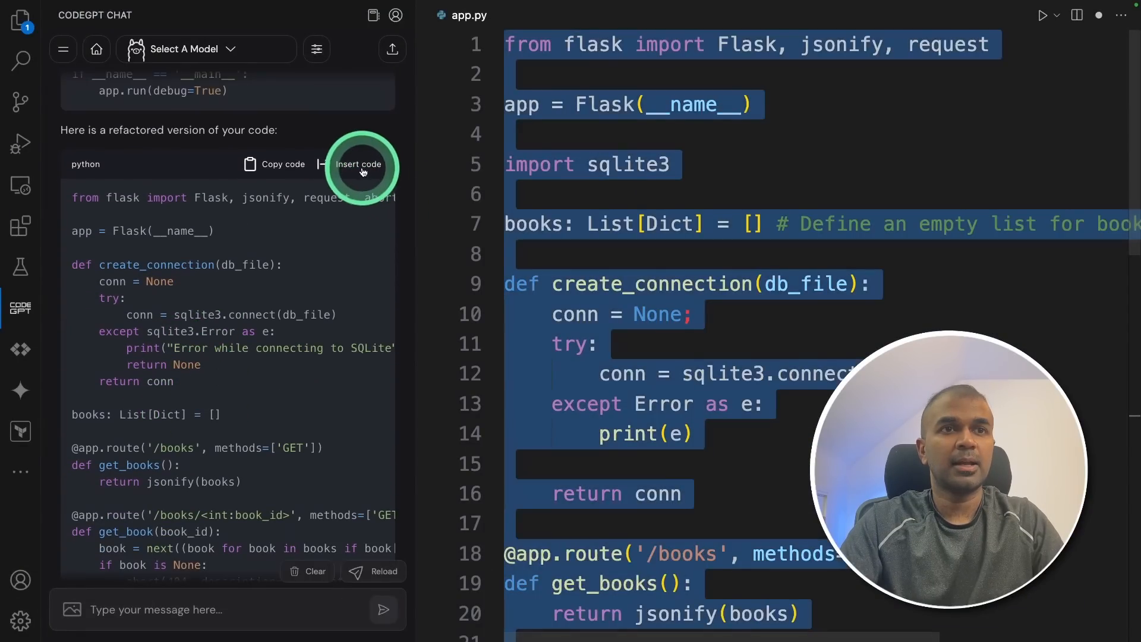
left_click(360, 164)
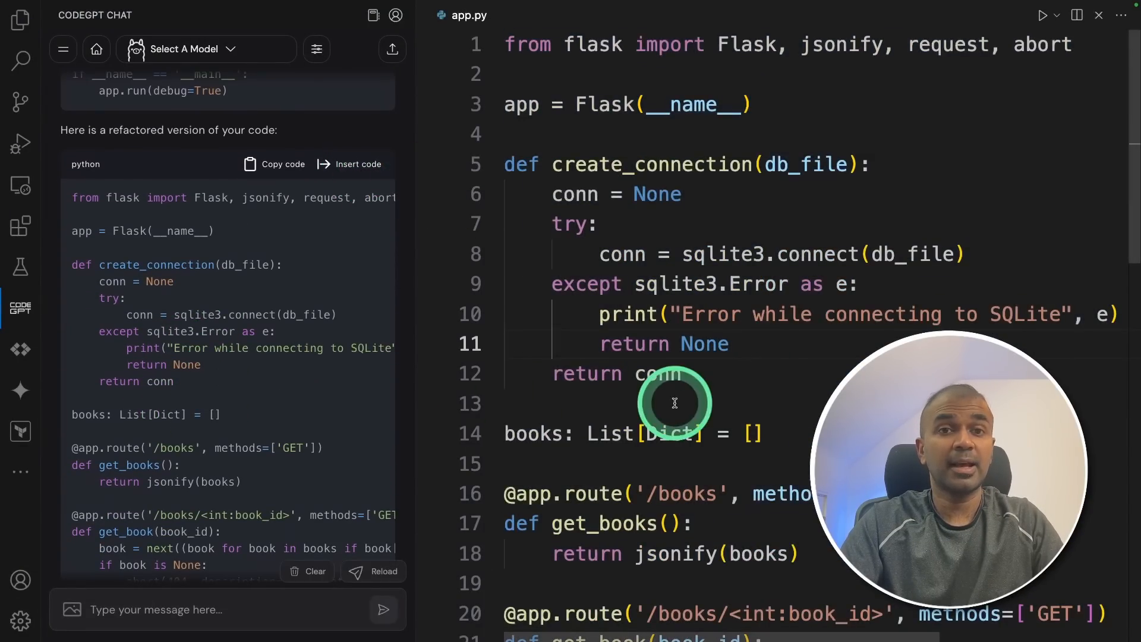
left_click(185, 49)
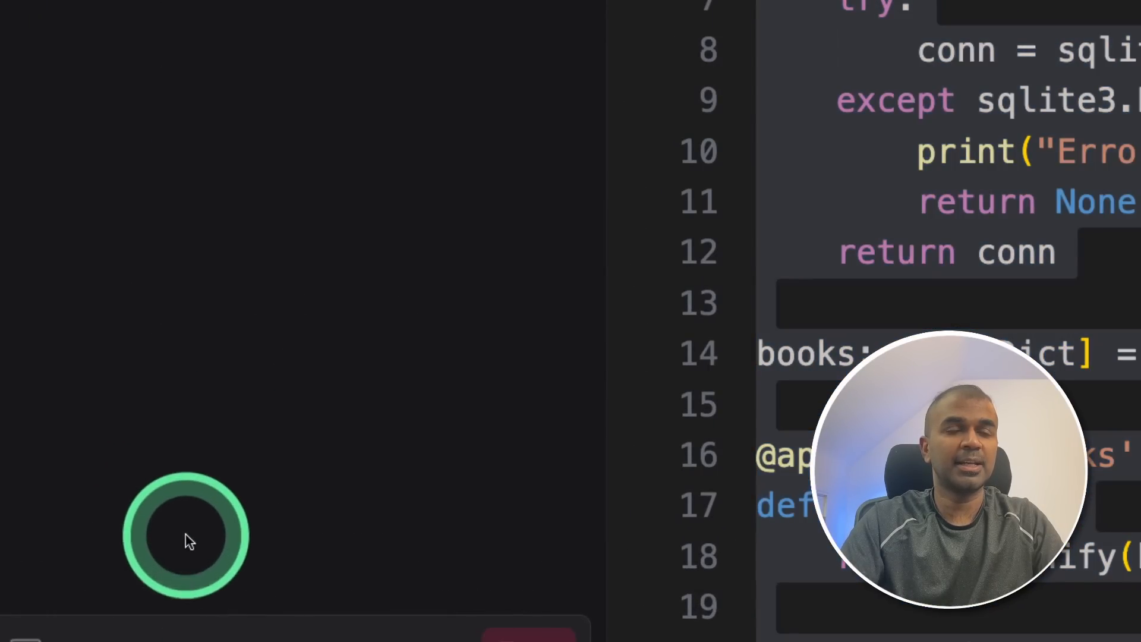
- Insert CodeGPT's documented app.py, with comments above every import, function and route
left_click(186, 535)
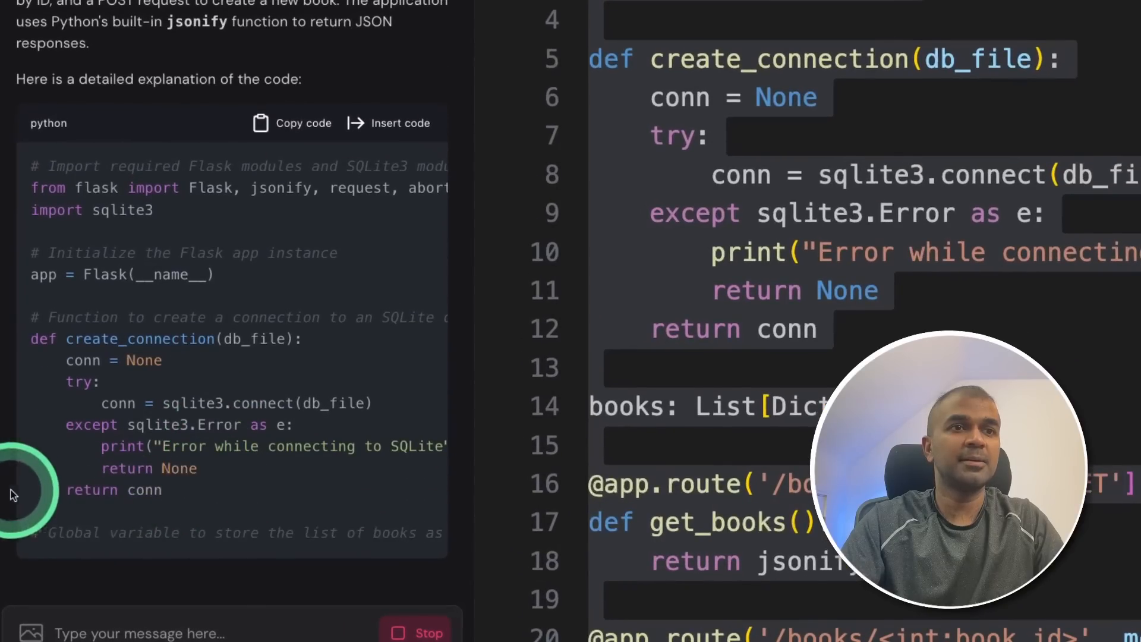
scroll("down", 3)
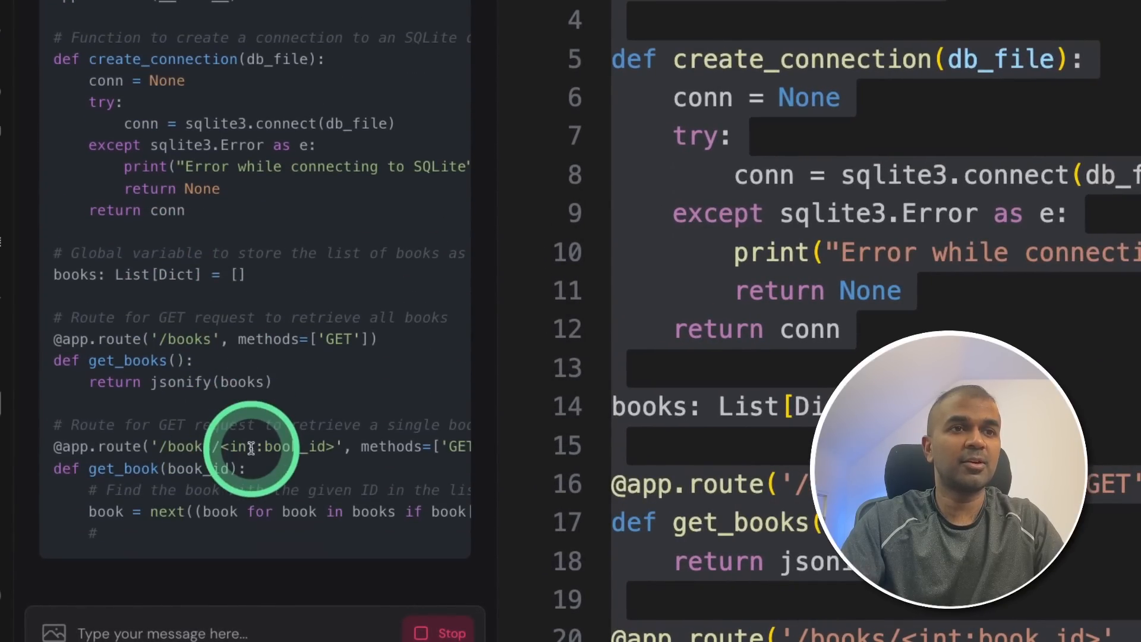
scroll("down", 3)
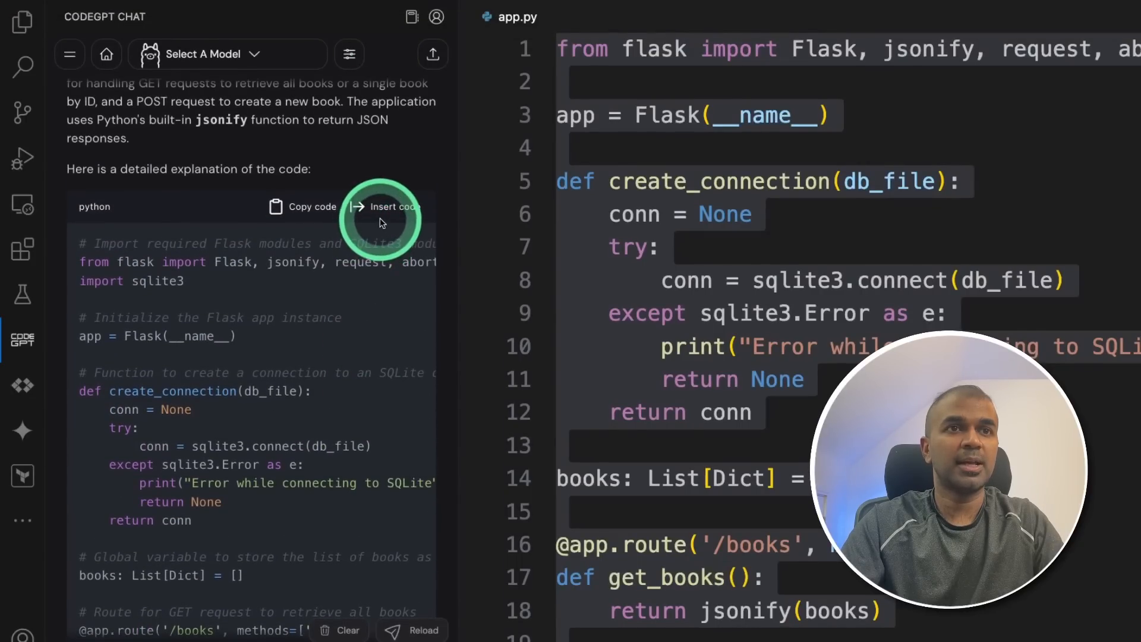
left_click(387, 207)
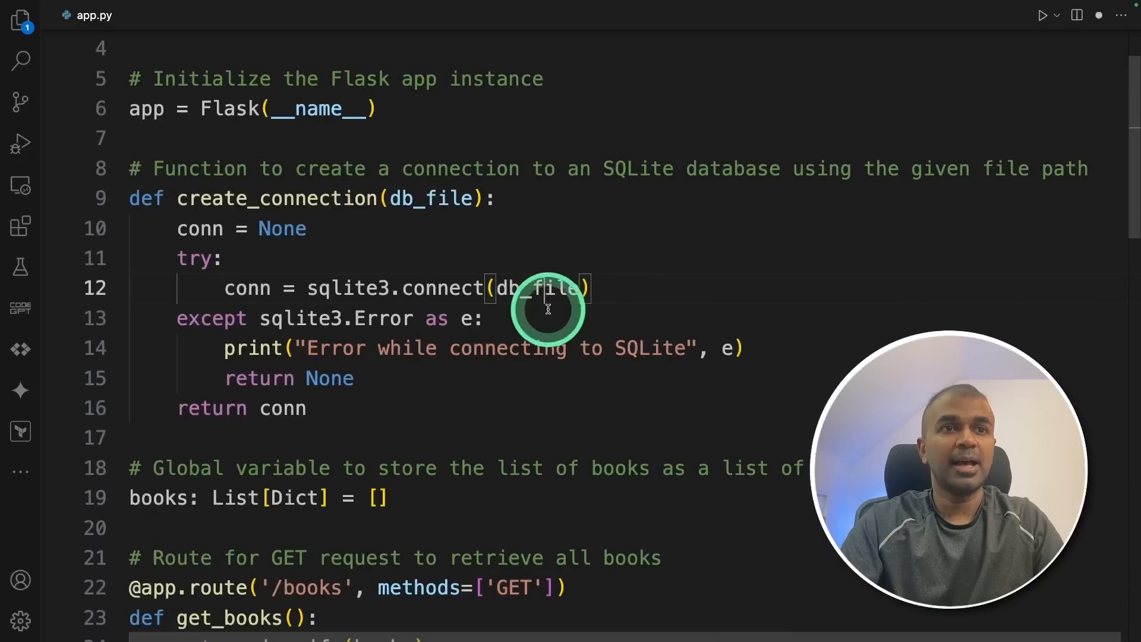
scroll("up", 3)
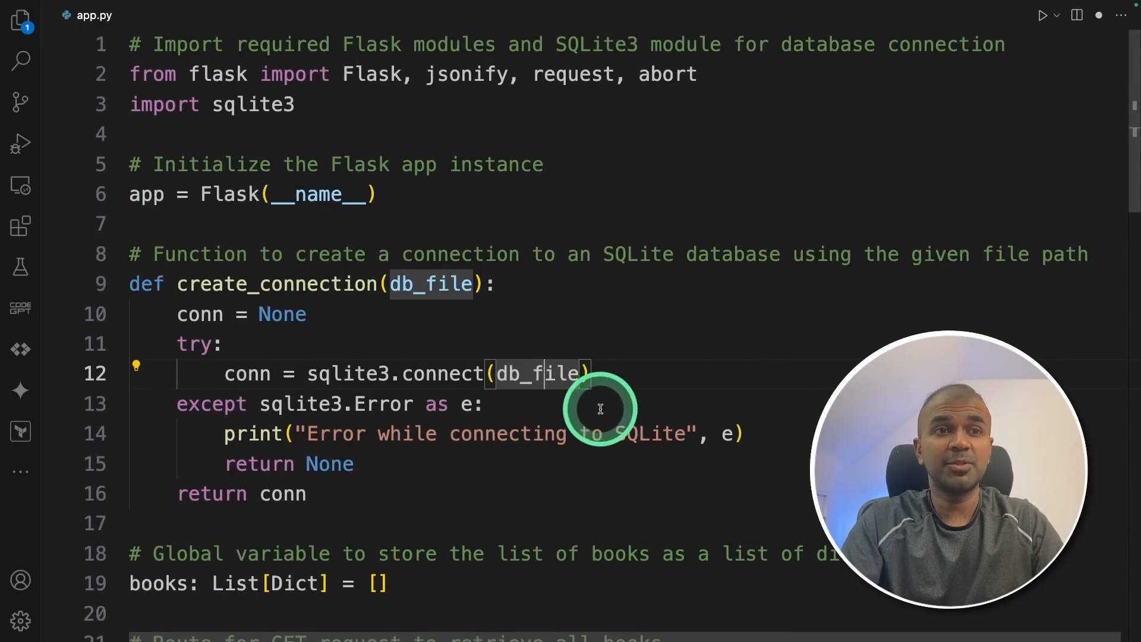
scroll("down", 3)
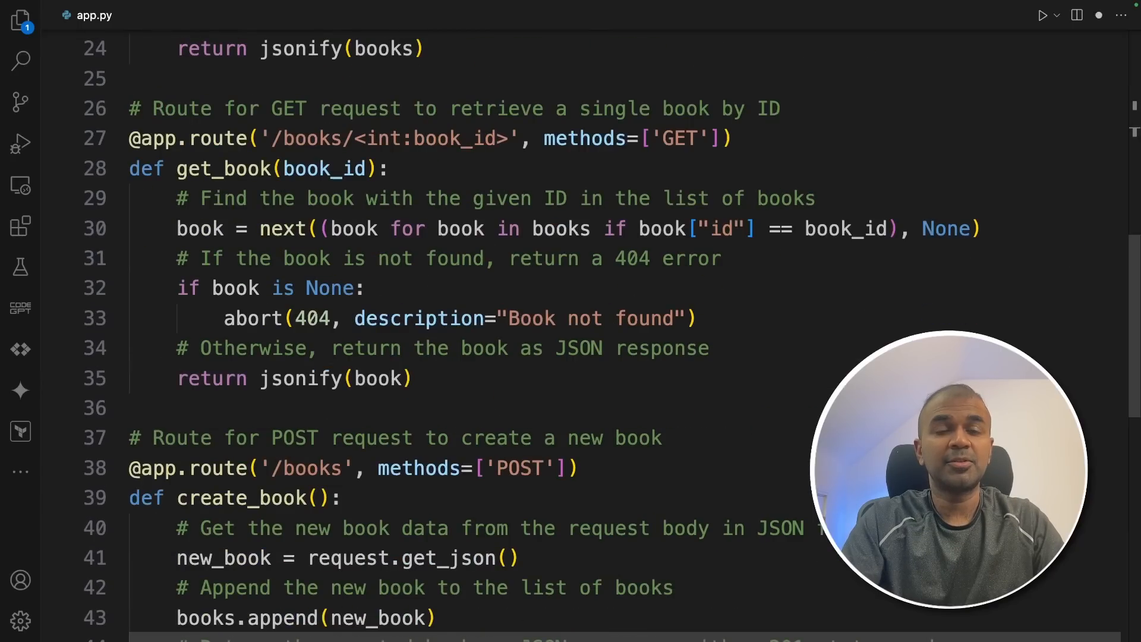